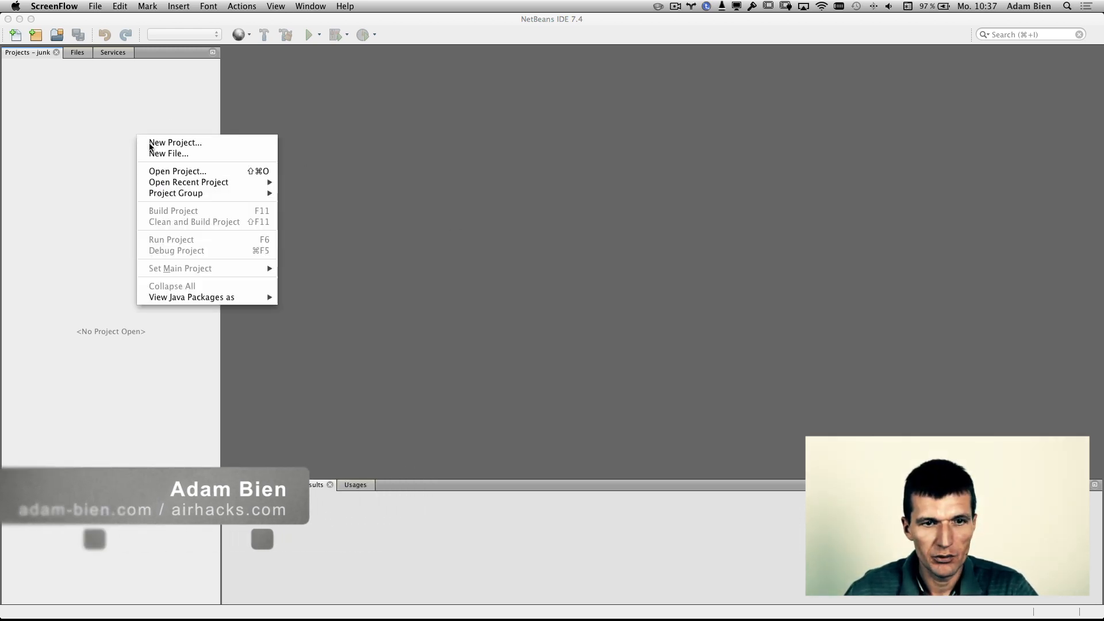
Step: Start a Maven Project from Archetype and pick the com.airhacks igniter archetype
left_click(175, 143)
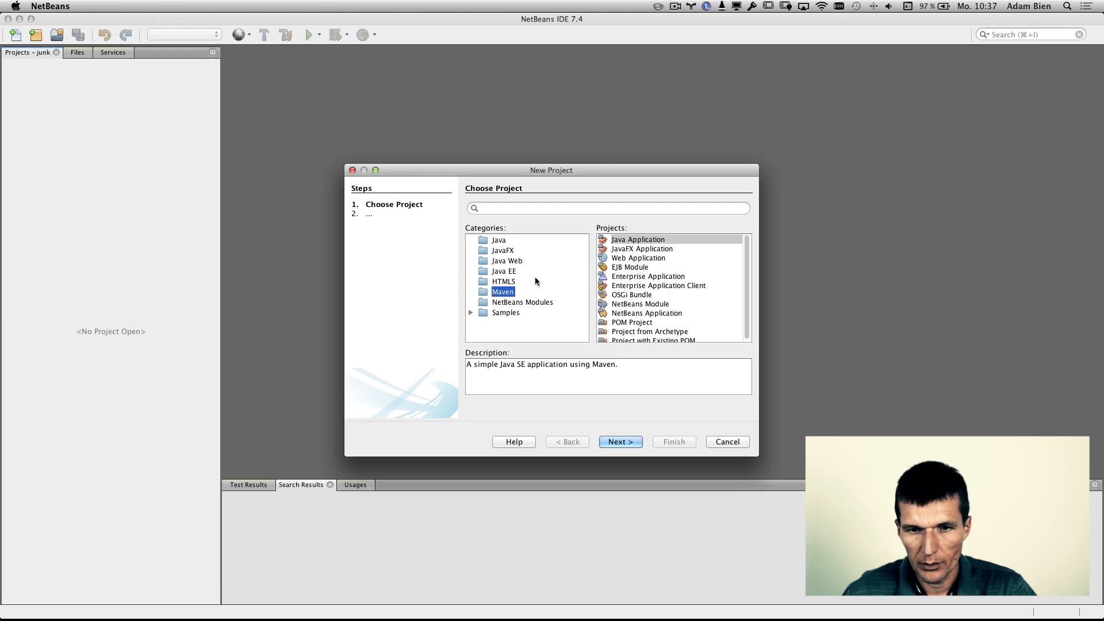
left_click(649, 328)
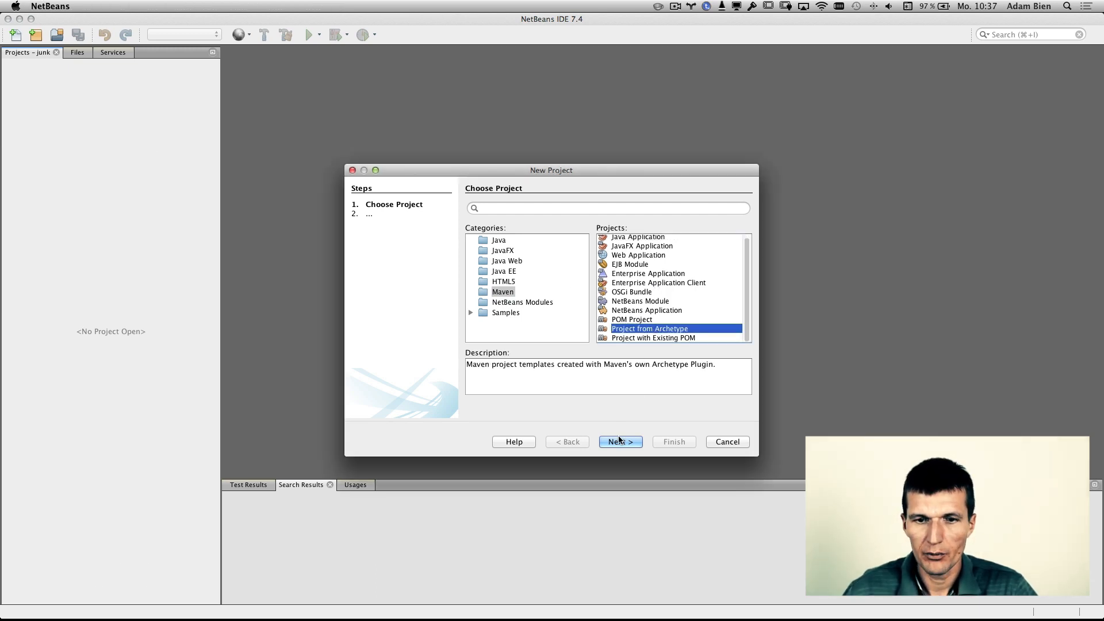
left_click(618, 442)
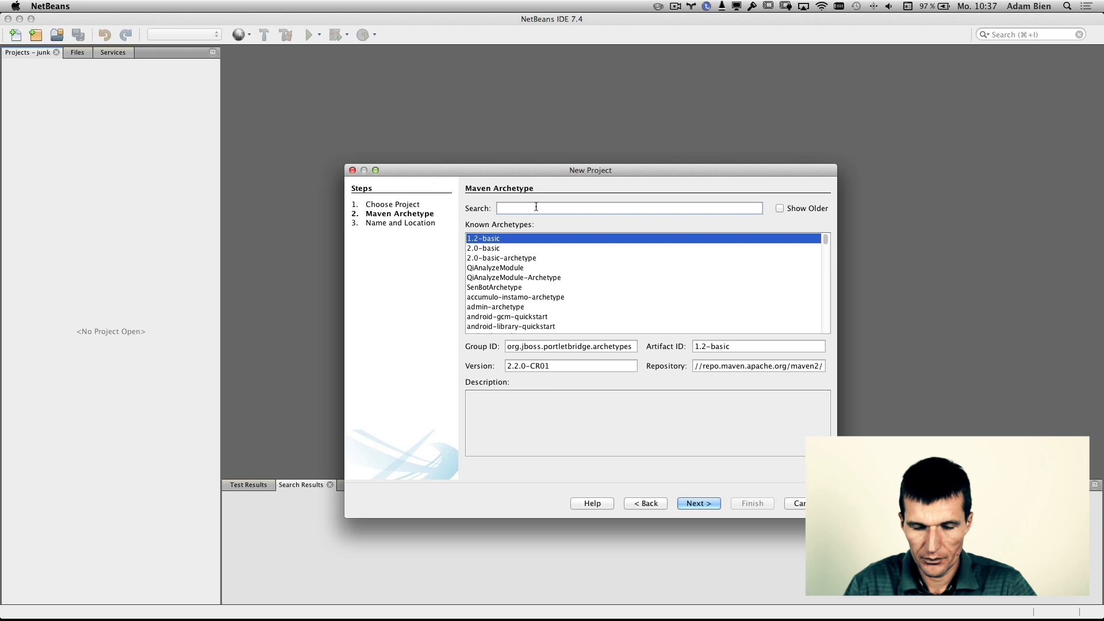
type("com.airhacks")
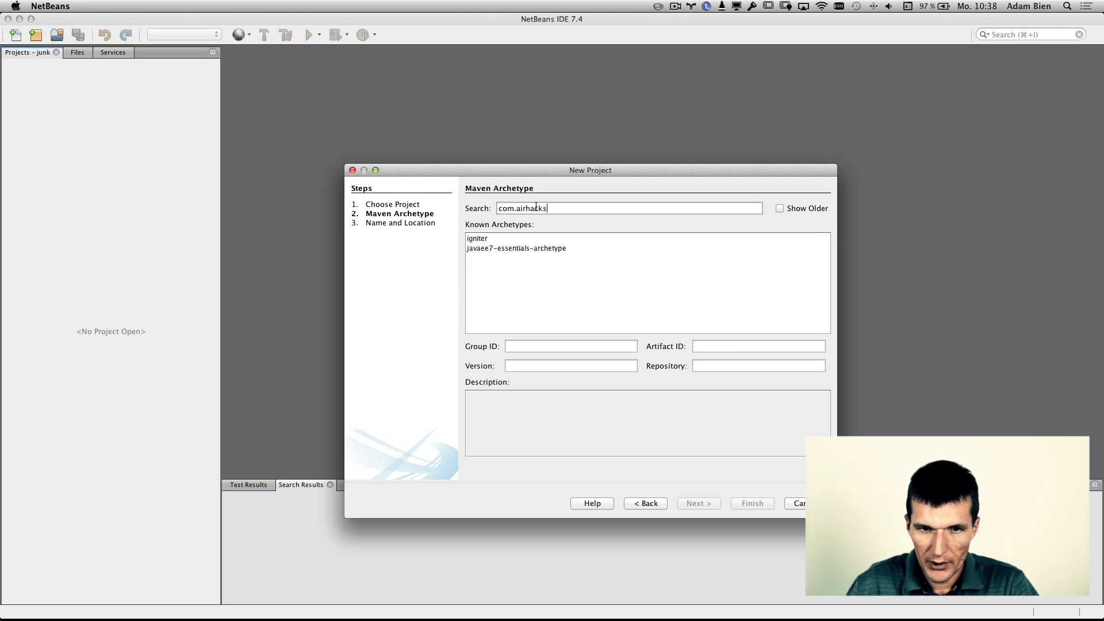
left_click(478, 238)
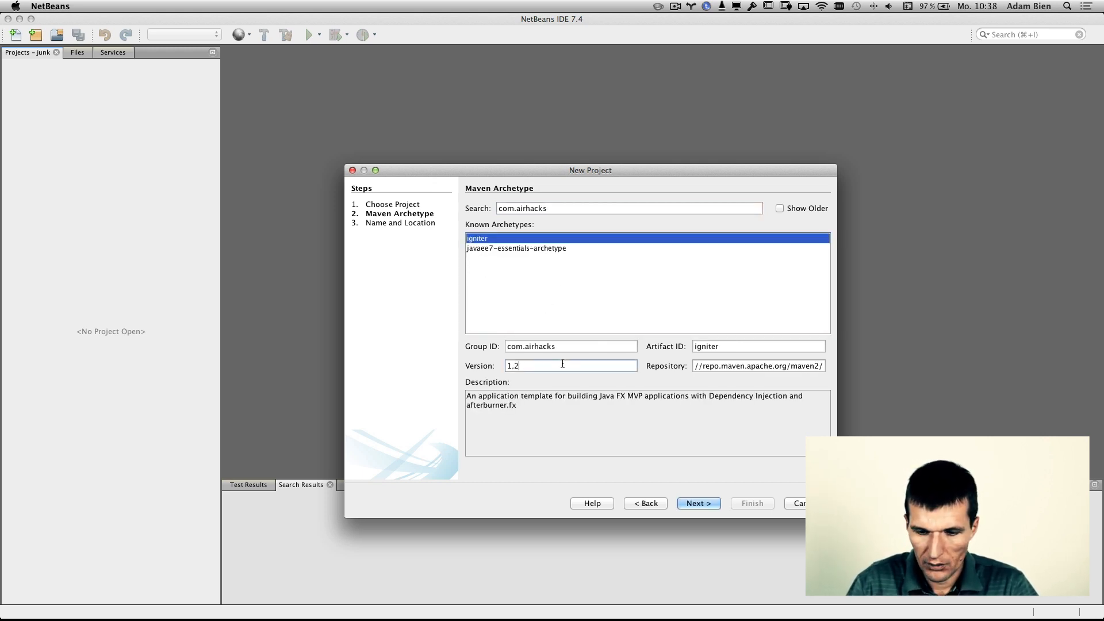
left_click(698, 503)
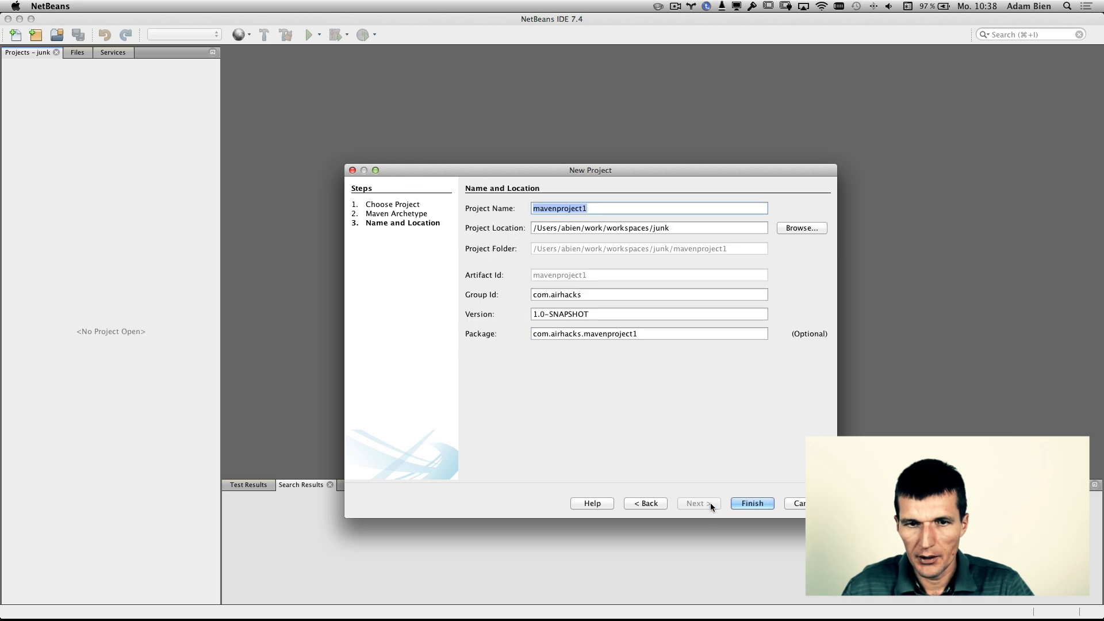
Step: Name the project 'linking' and finish creating it
type("link")
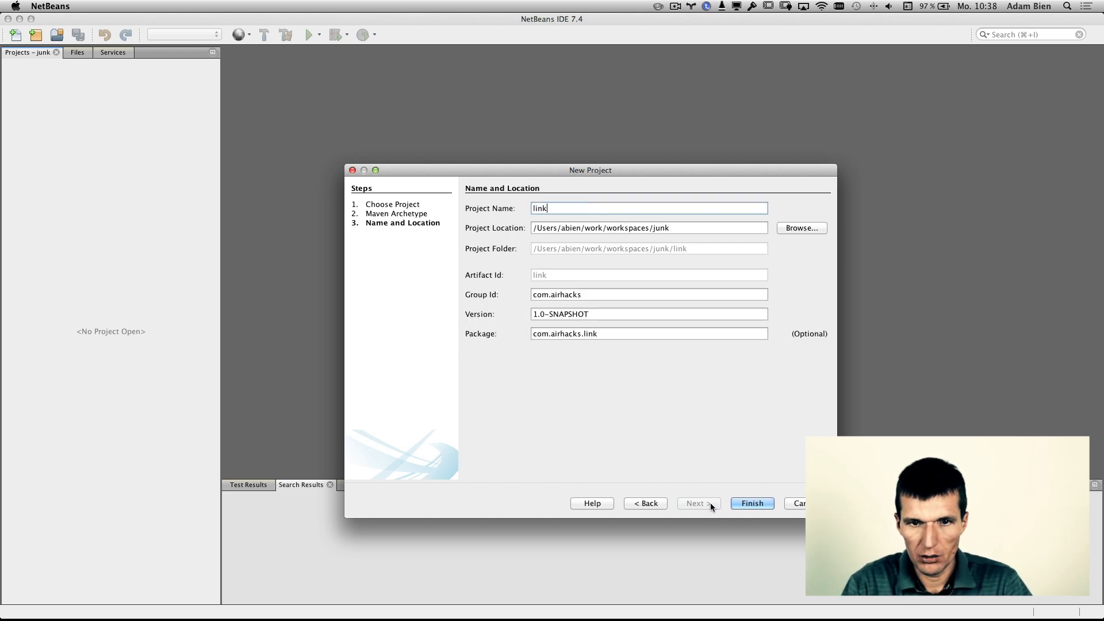
type("in")
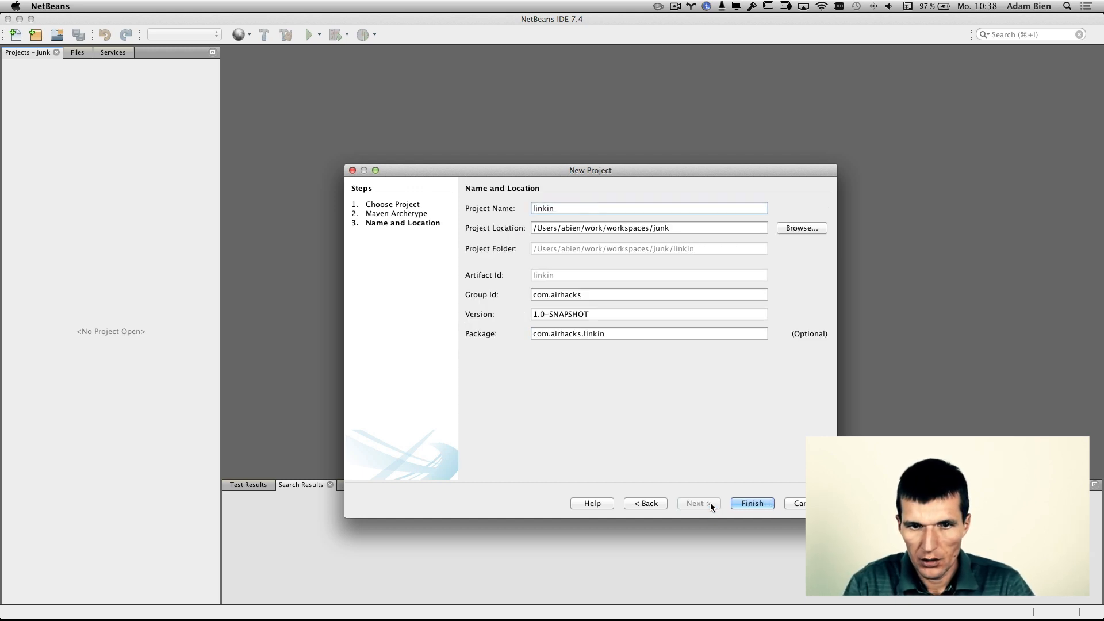
type("g")
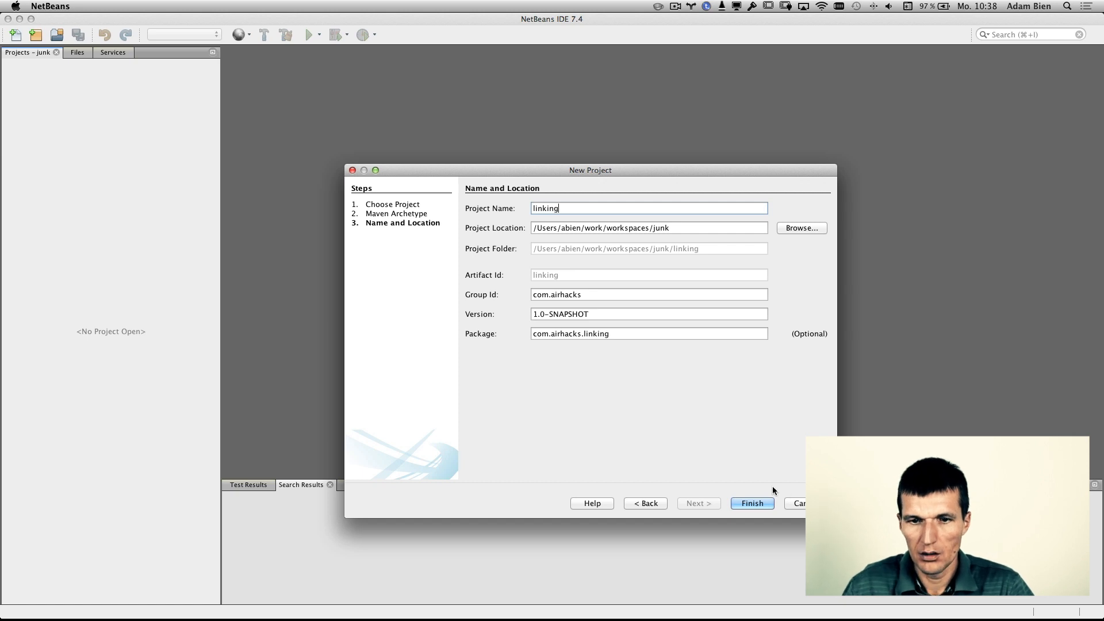
left_click(751, 502)
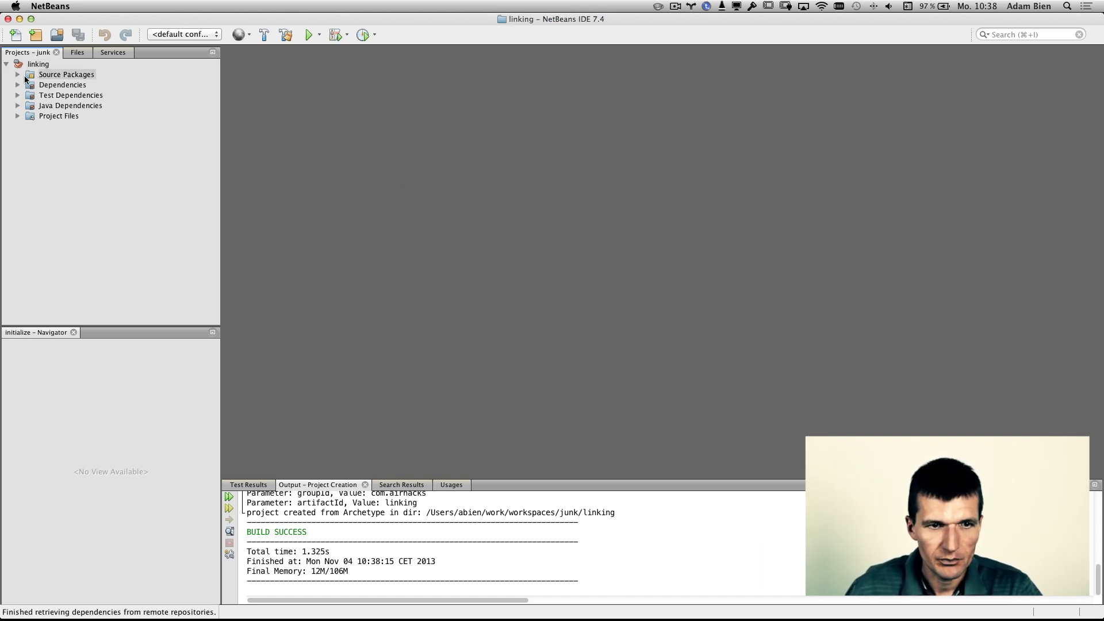
Step: Expand the source packages, view Tower.java, and open followme.fxml in Scene Builder
left_click(19, 73)
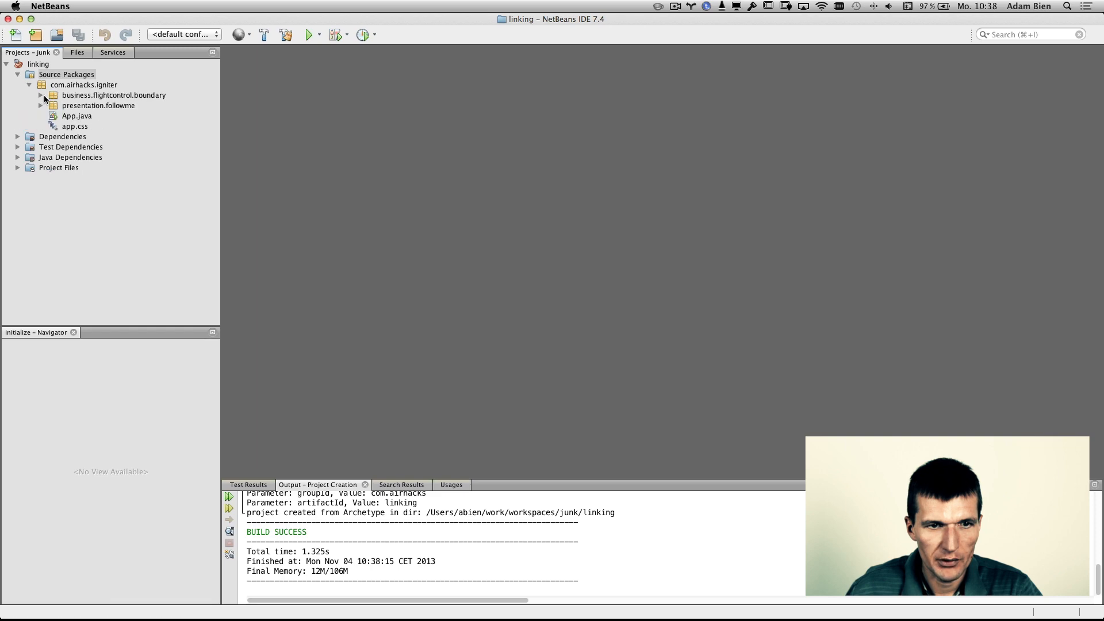
left_click(41, 96)
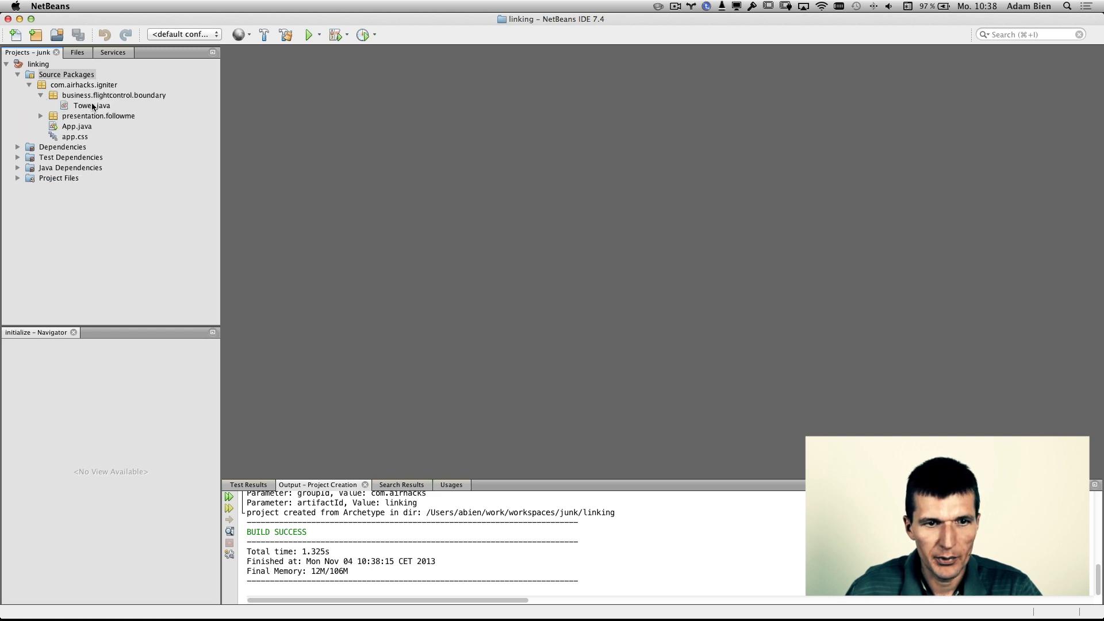
double_click(91, 106)
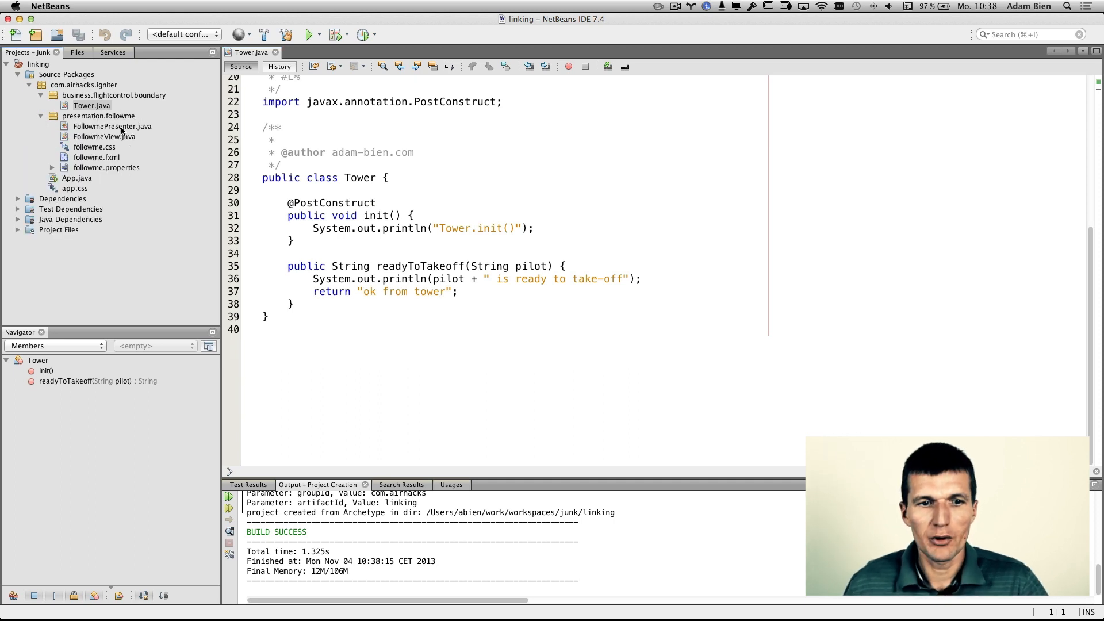
left_click(112, 127)
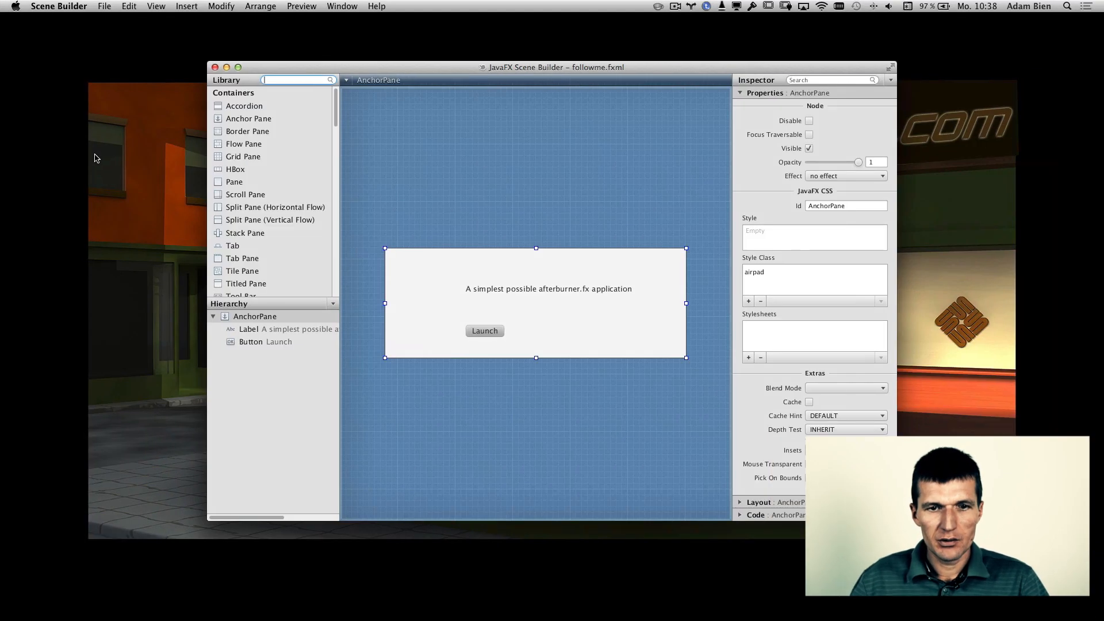
Step: Move the Launch button to the top right and drop a Text Field below the heading
left_click_drag(548, 289, 472, 262)
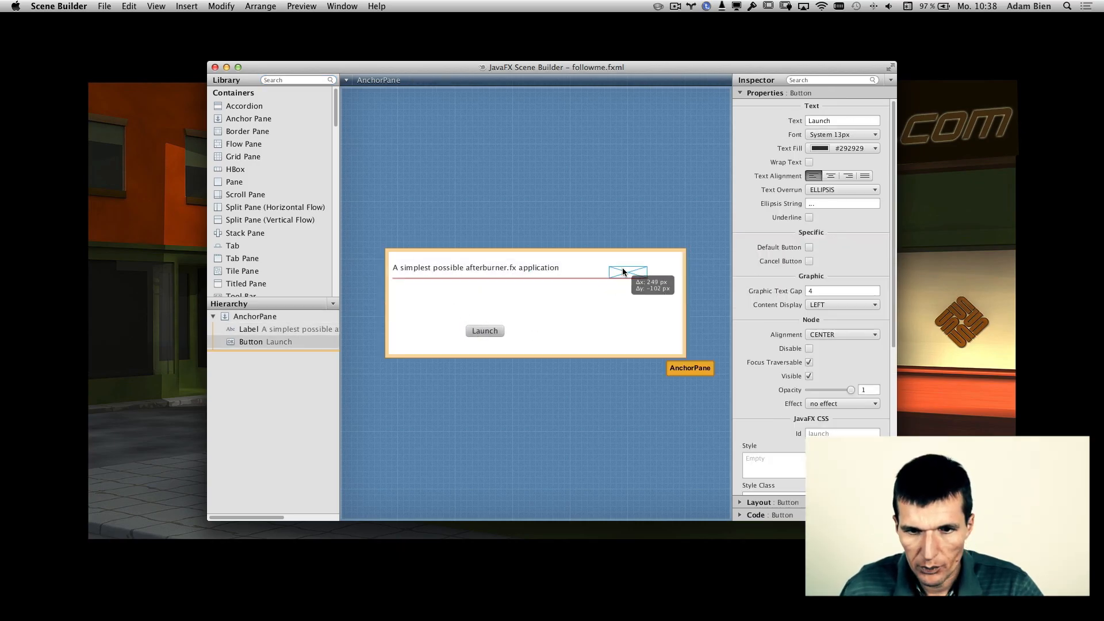
left_click_drag(485, 331, 628, 264)
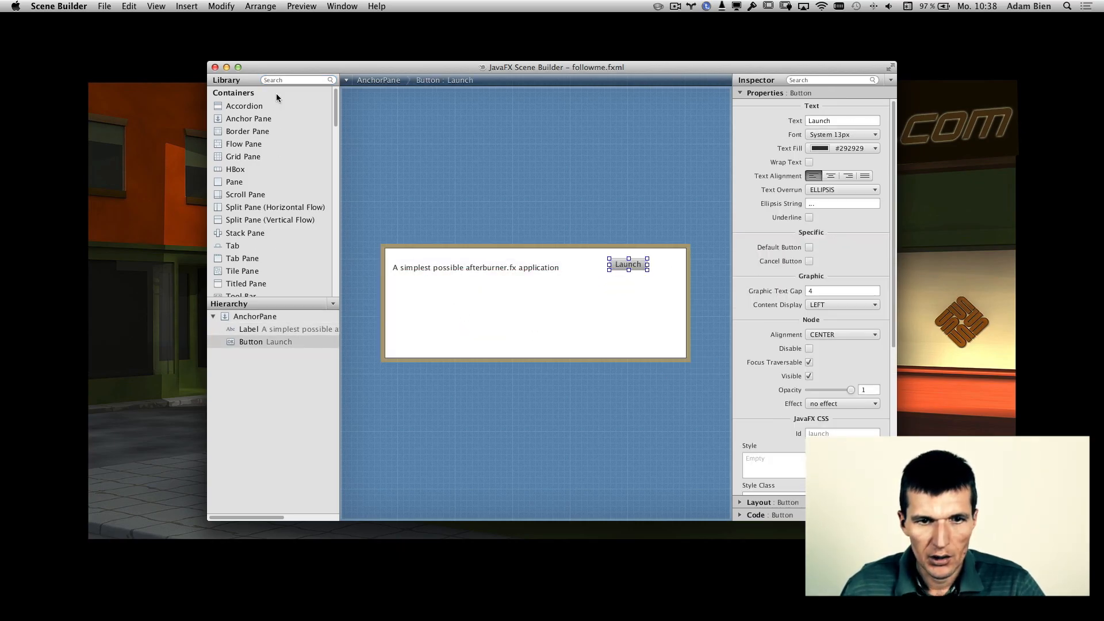
type("text")
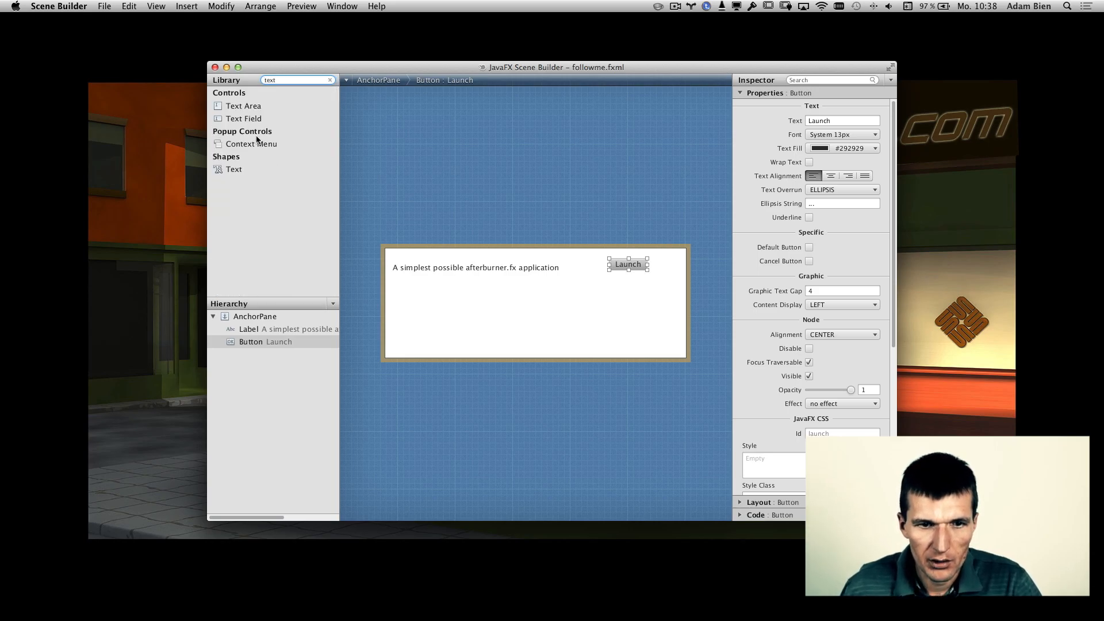
left_click_drag(244, 118, 458, 289)
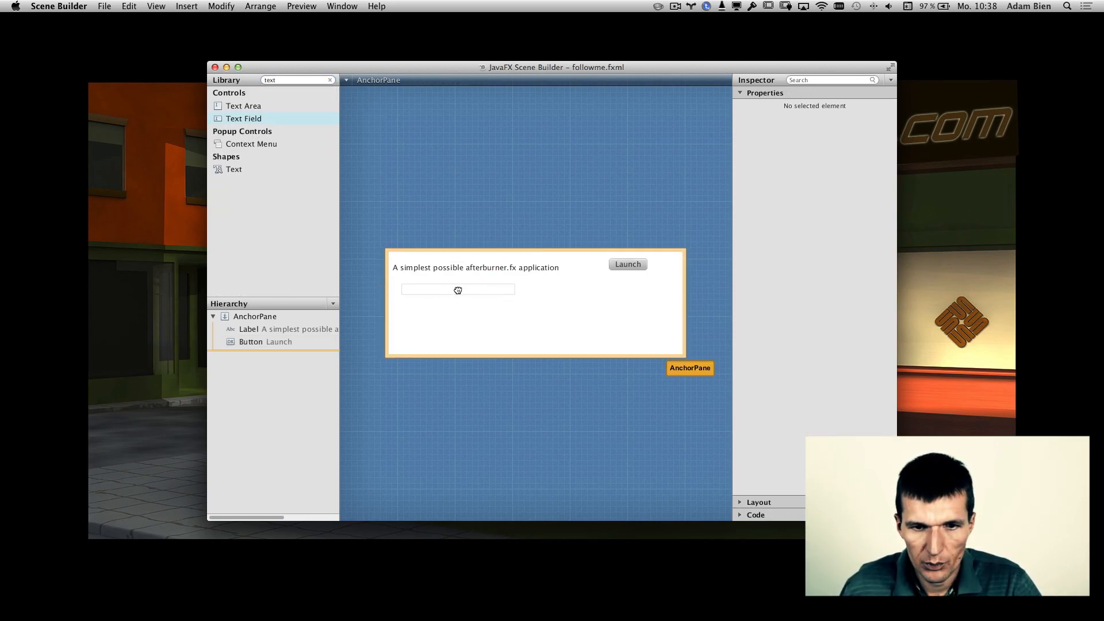
Step: Set the text field's fx:id to flightNbr and save the layout
left_click(457, 289)
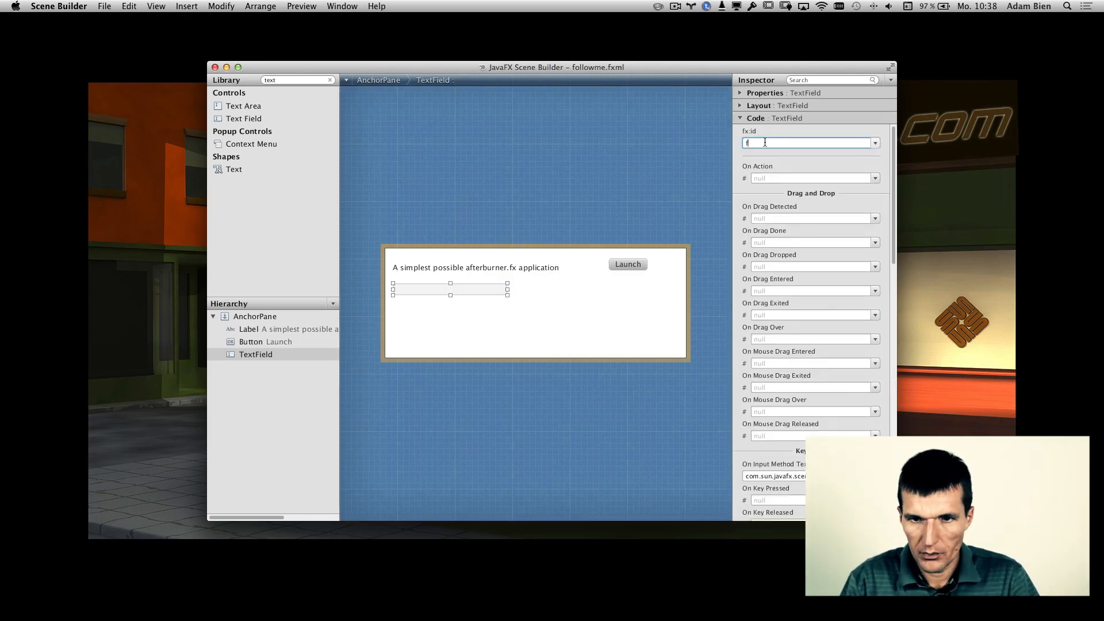
type("lightNbr")
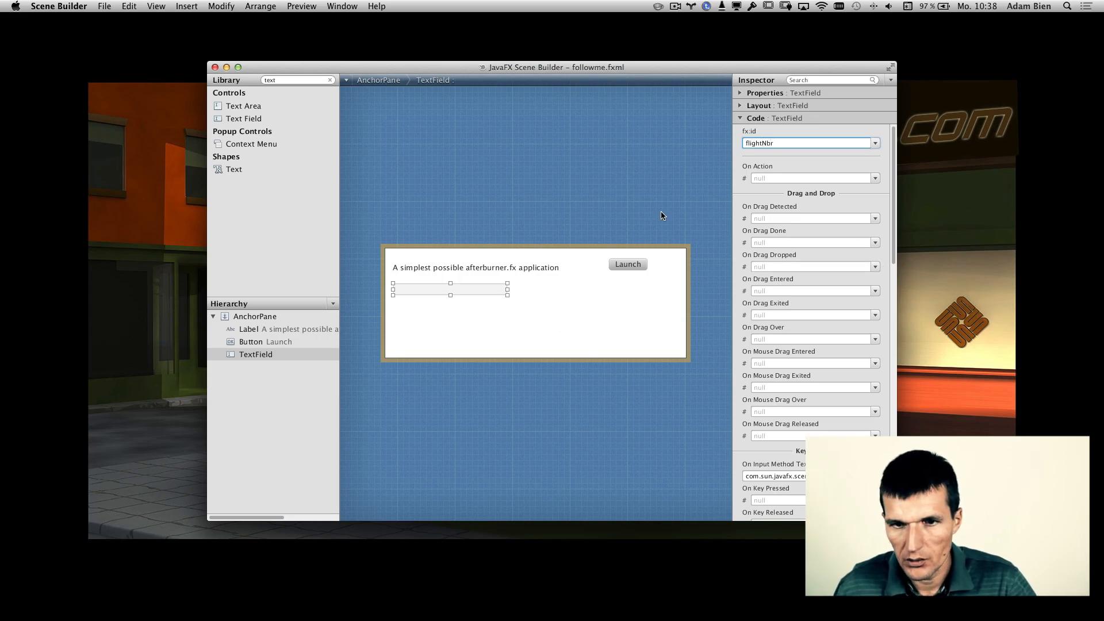
key("cmd+s")
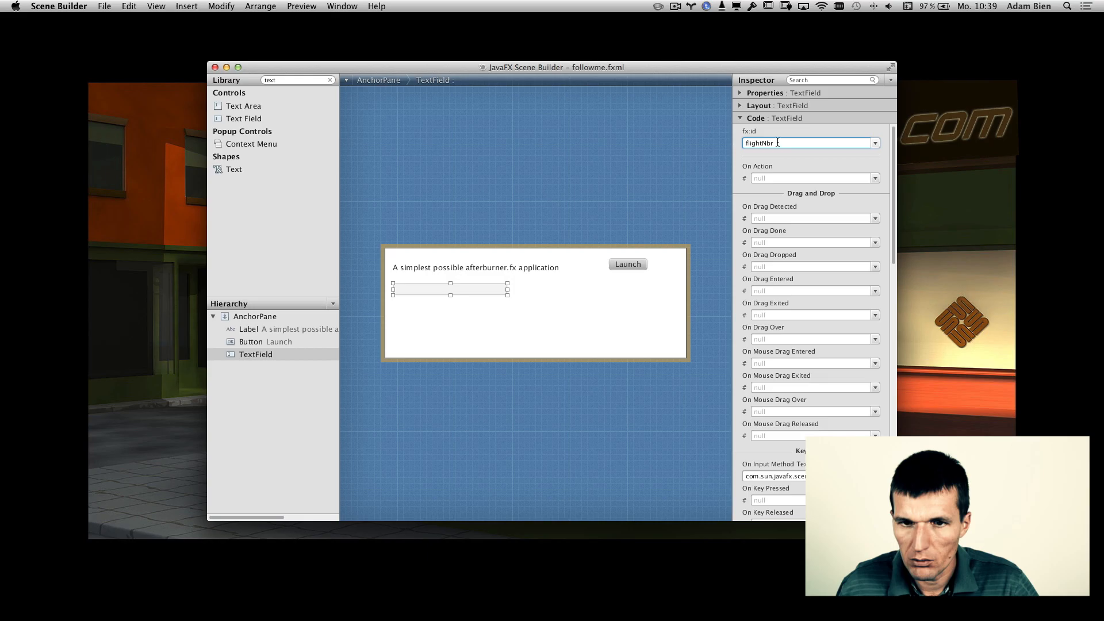
double_click(759, 143)
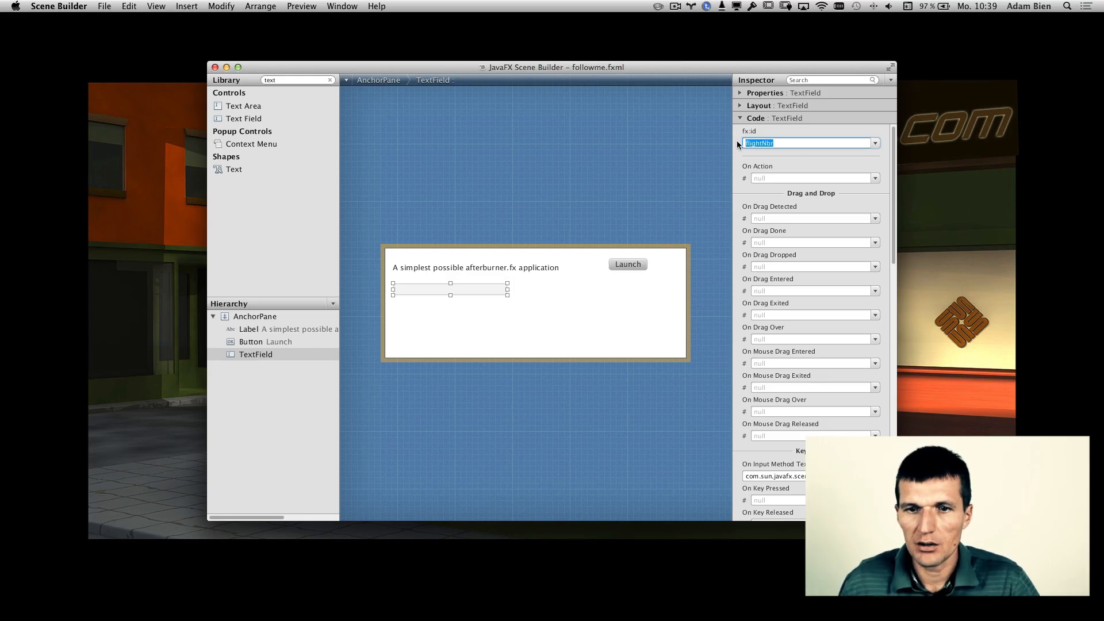
mouse_move(553, 312)
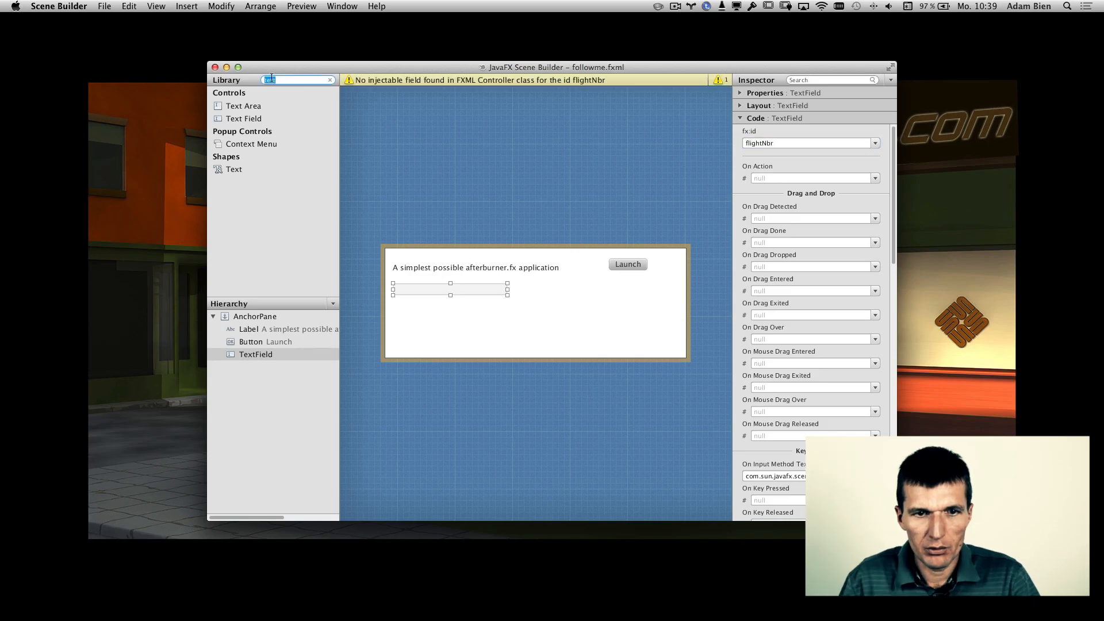
Step: Add a Label below the text field and give it an fx:id starting with flightOt
type("label")
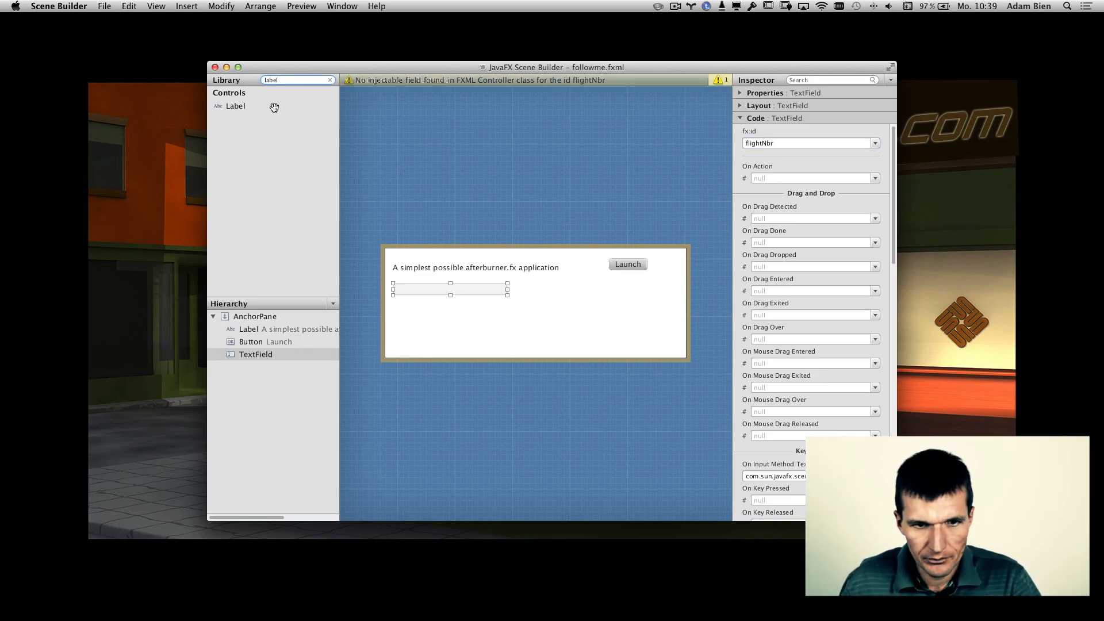
left_click_drag(234, 106, 448, 318)
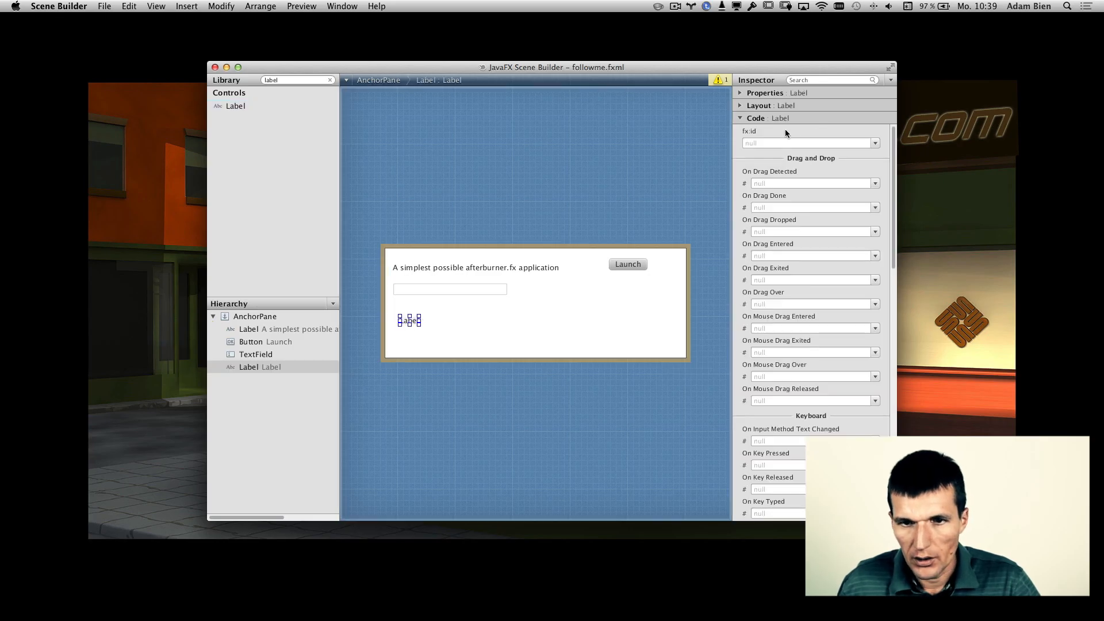
left_click(805, 142)
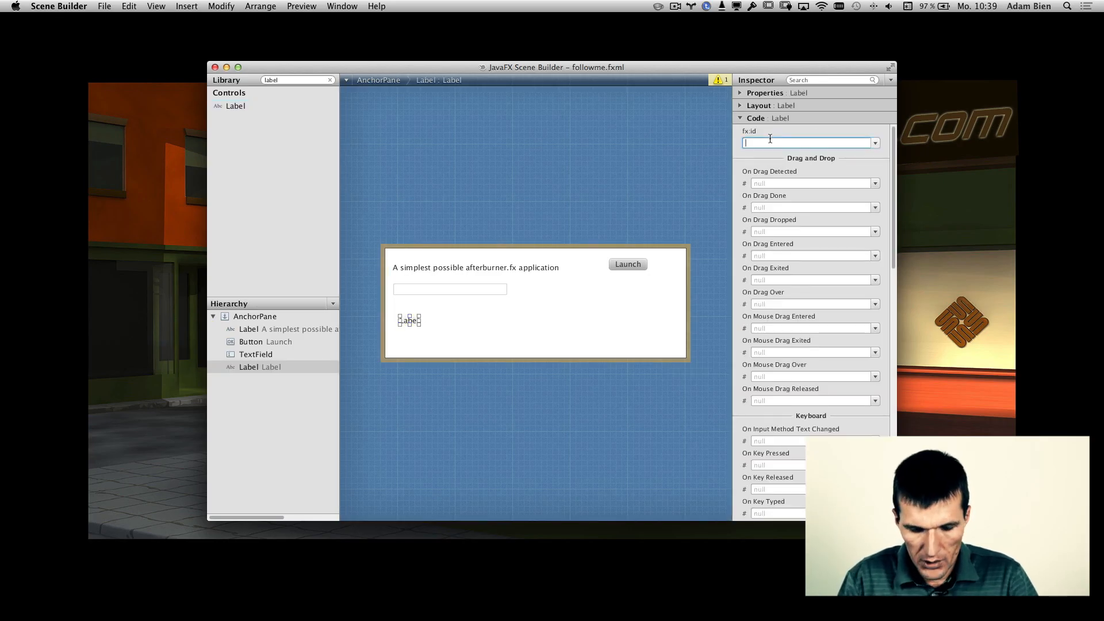
type("flightNo")
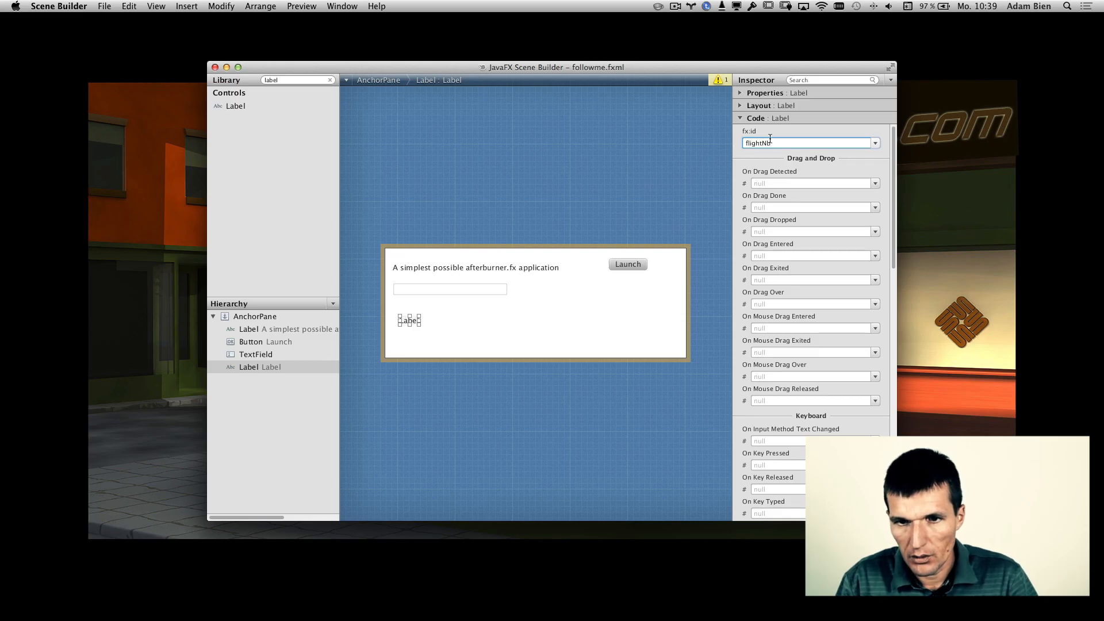
type("Ot")
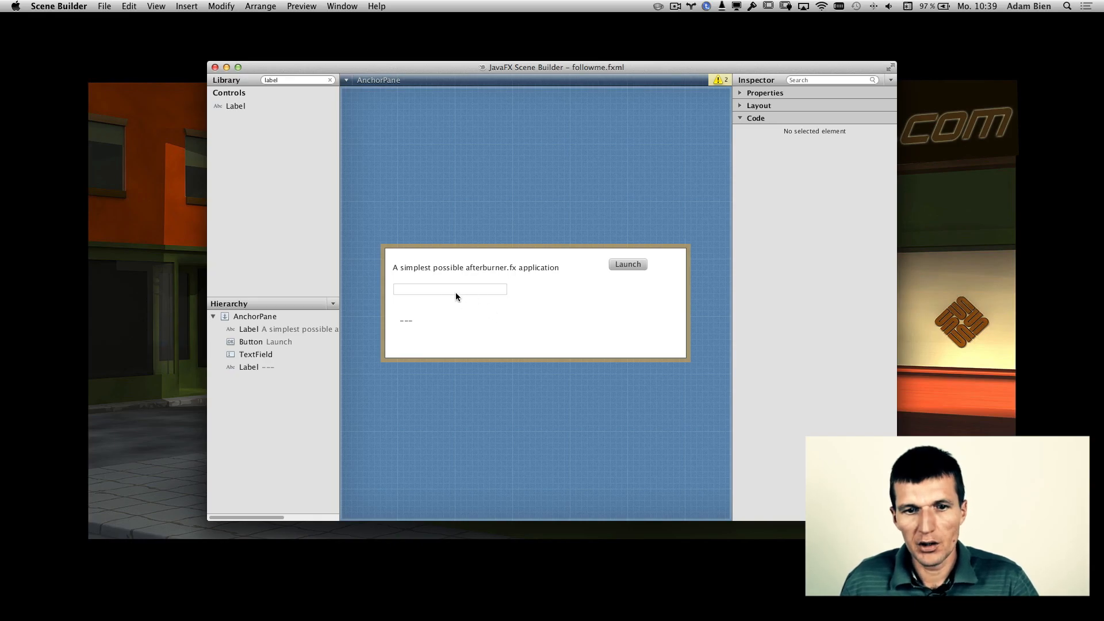
mouse_move(426, 322)
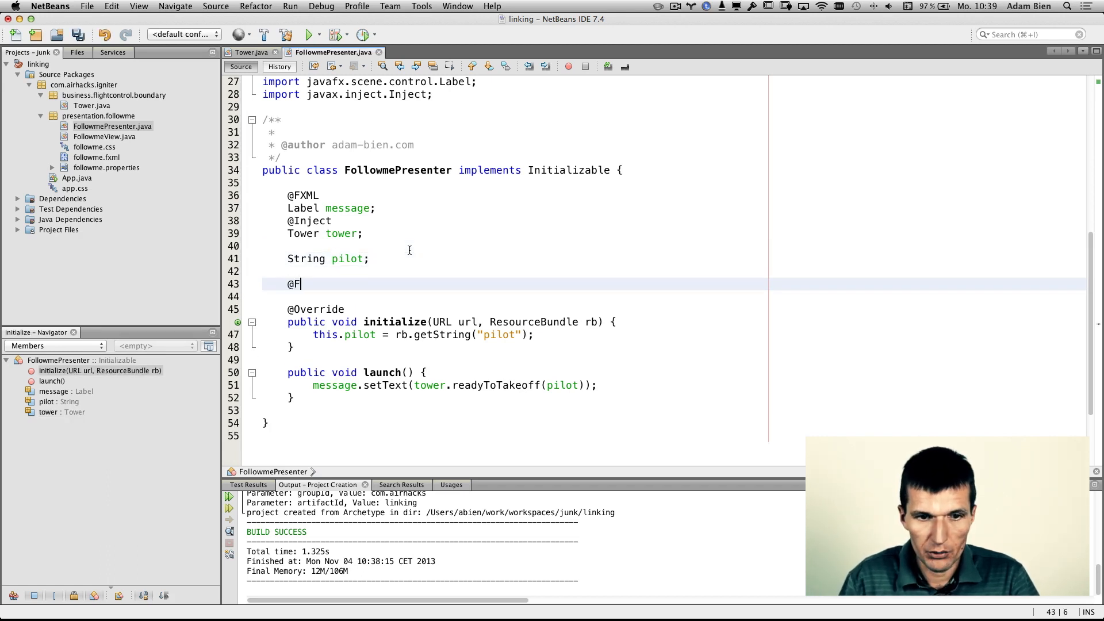
type("XML")
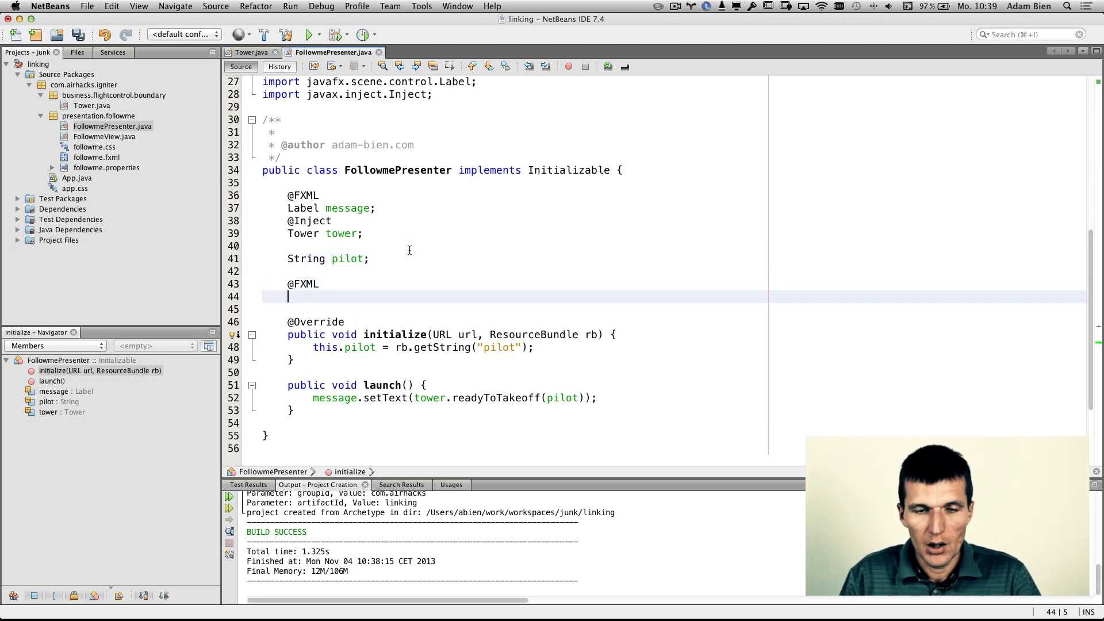
type("Label")
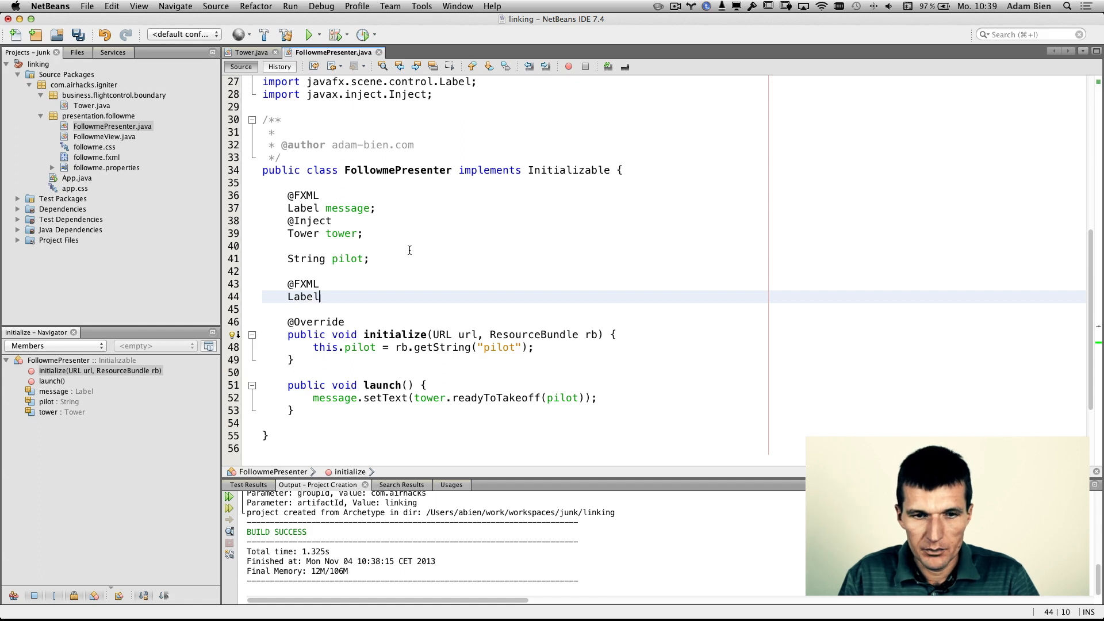
type("flightN")
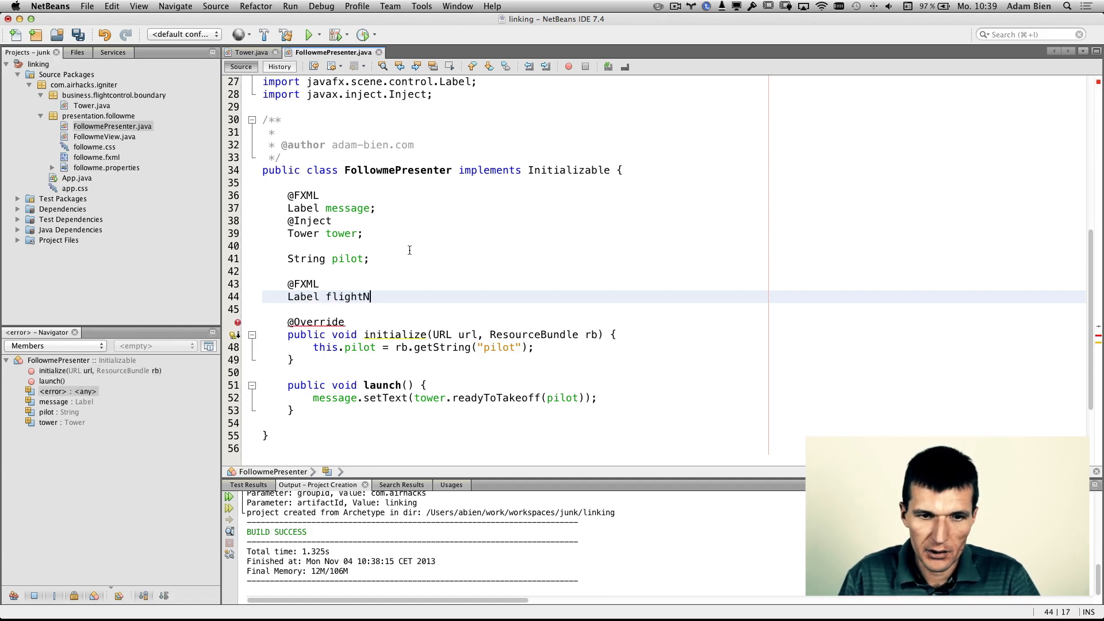
type("ameNbr;")
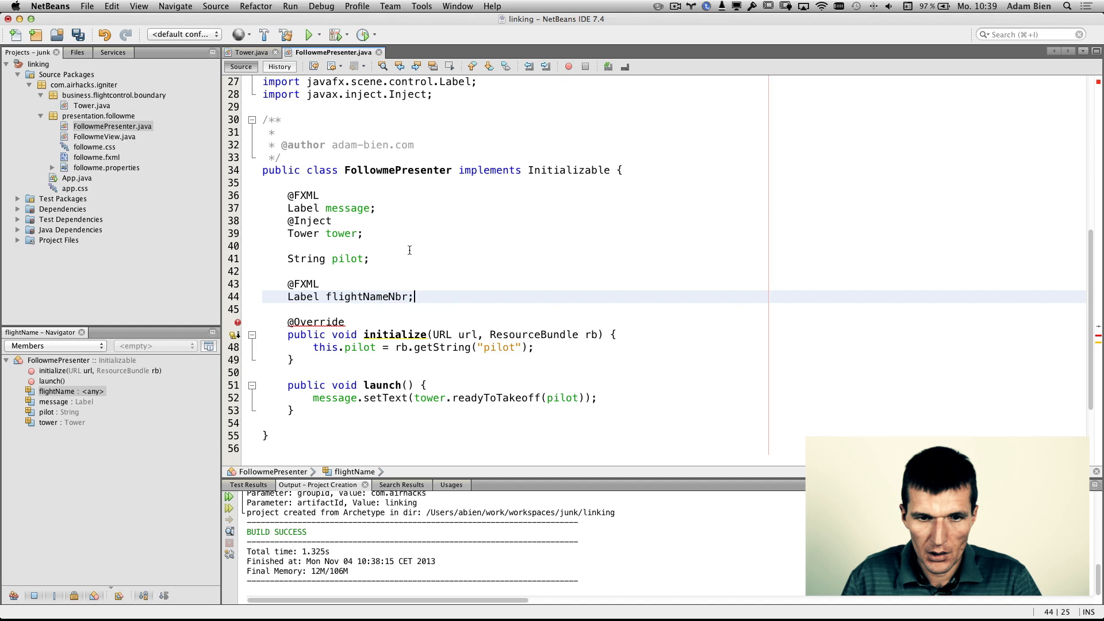
type("@FMLX")
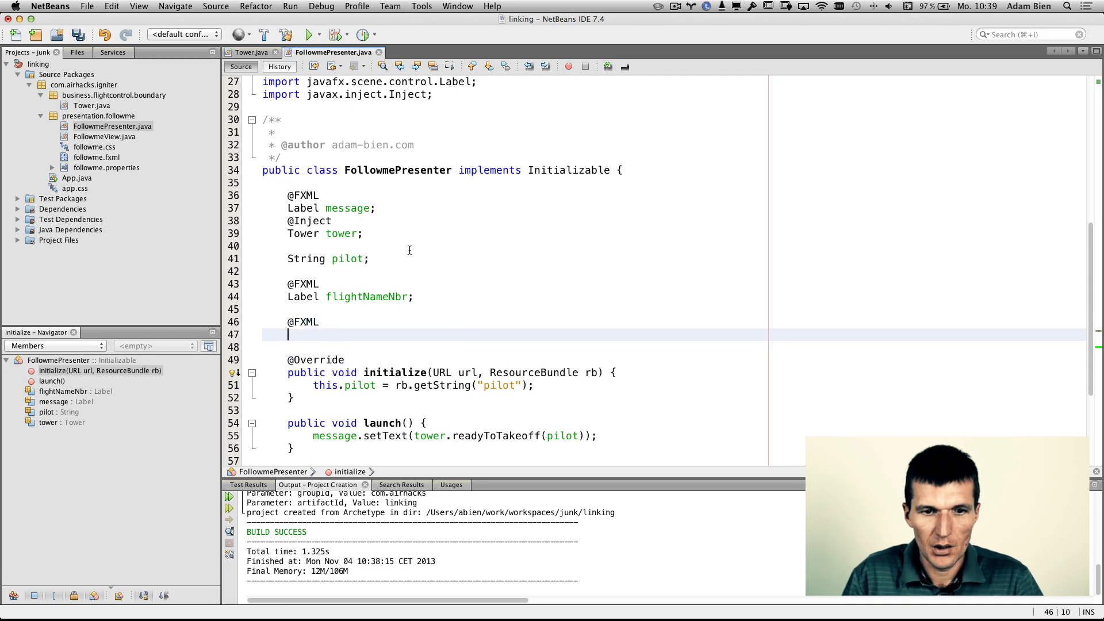
type("Text")
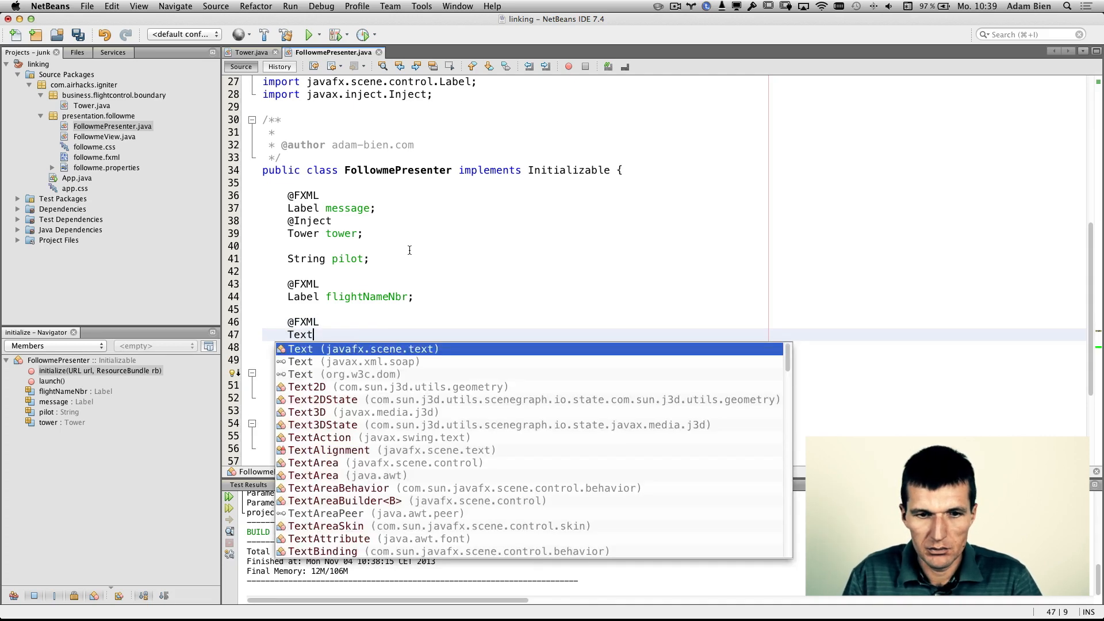
type("Field")
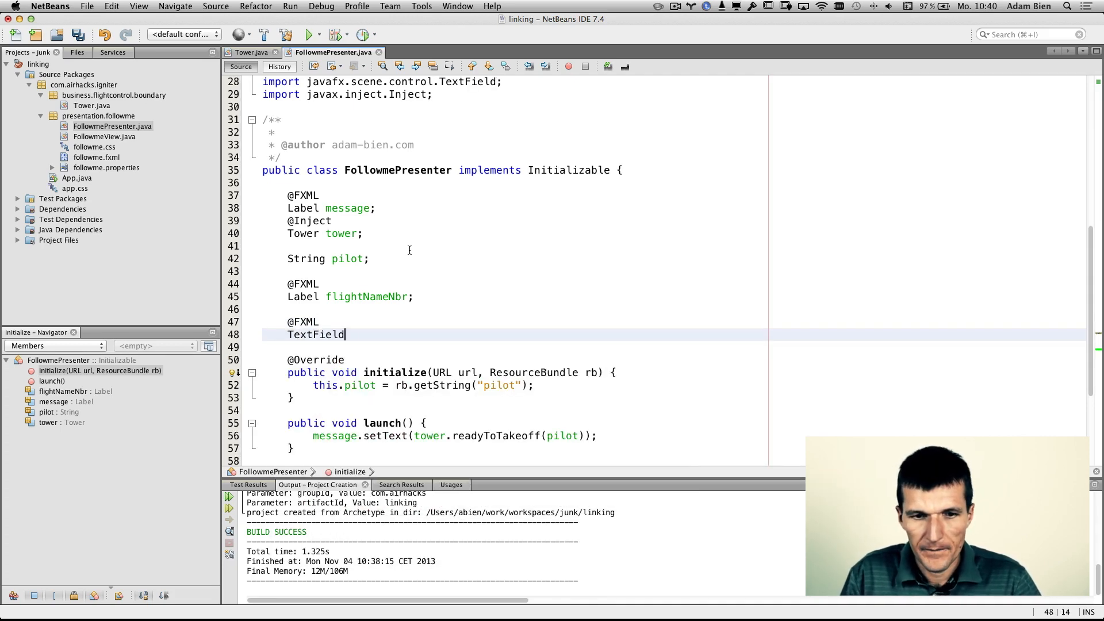
type("flightNb")
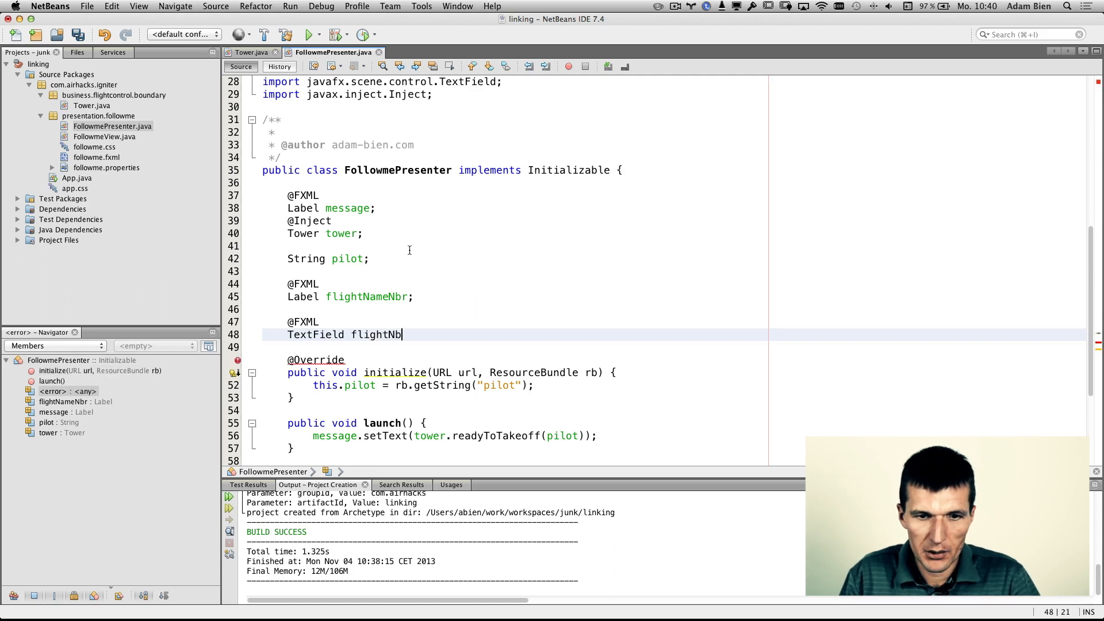
type("r;")
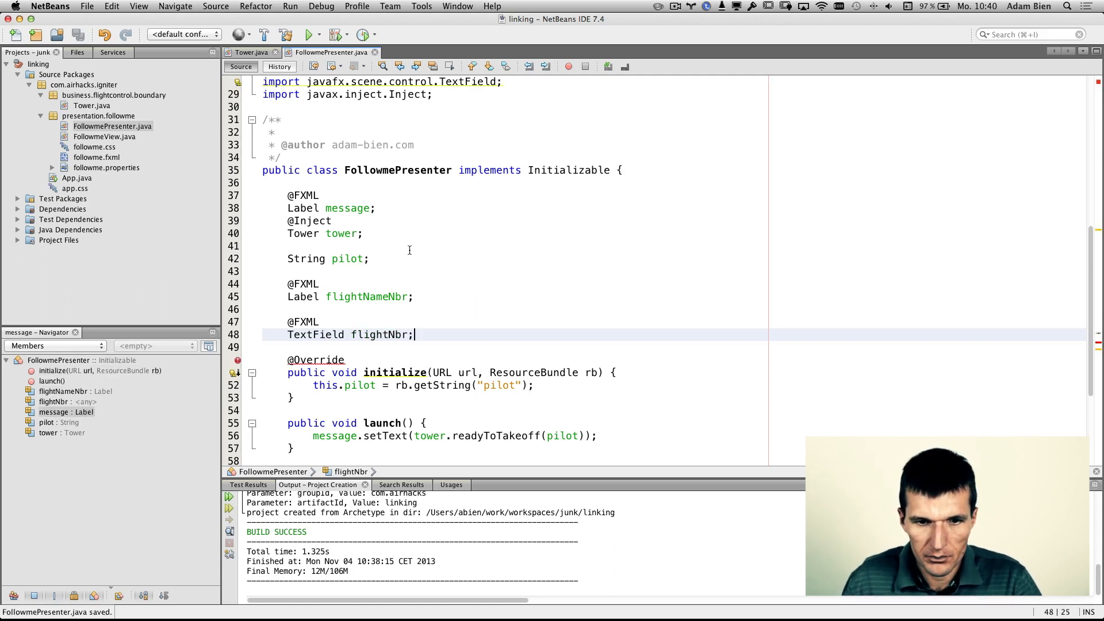
left_click(366, 296)
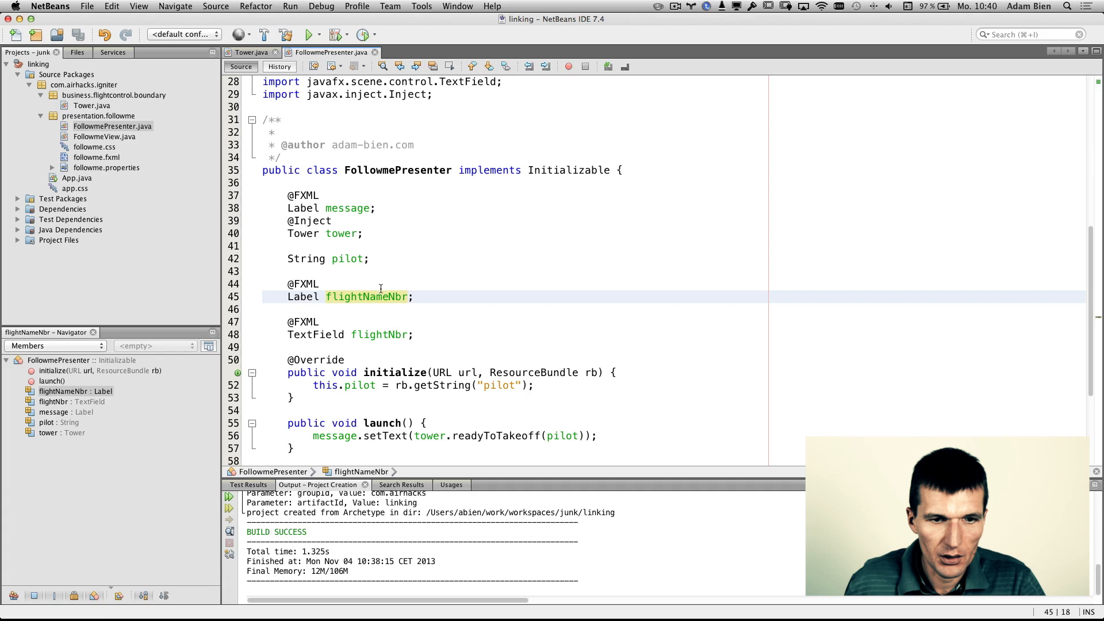
Step: View followme.fxml source to check fx:id flightNbrOutput, then return to FollowmePresenter
right_click(97, 157)
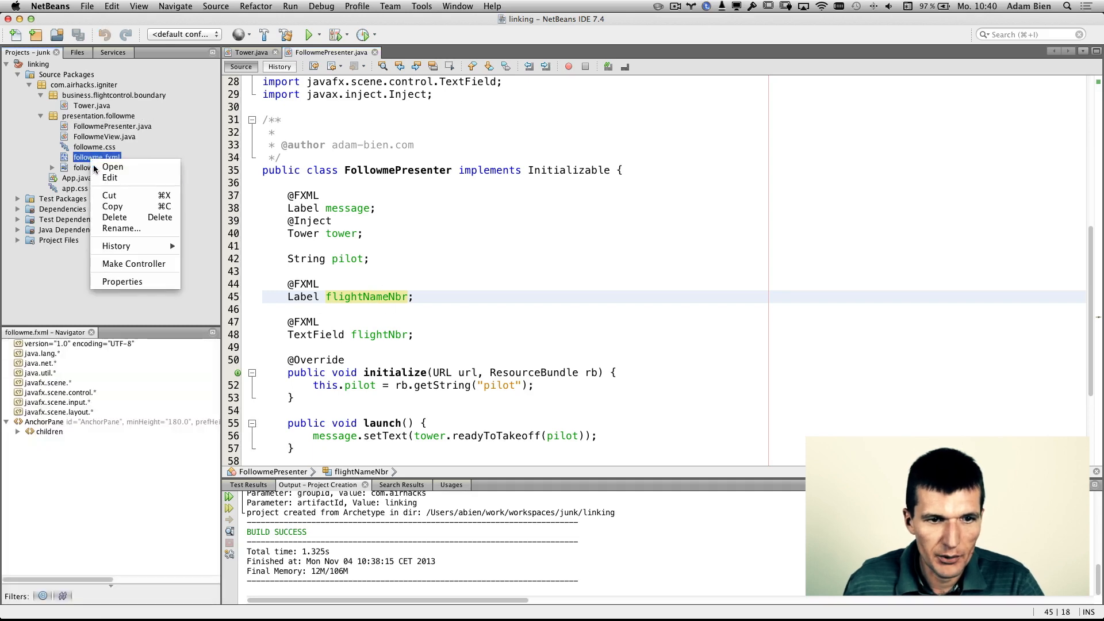
left_click(112, 167)
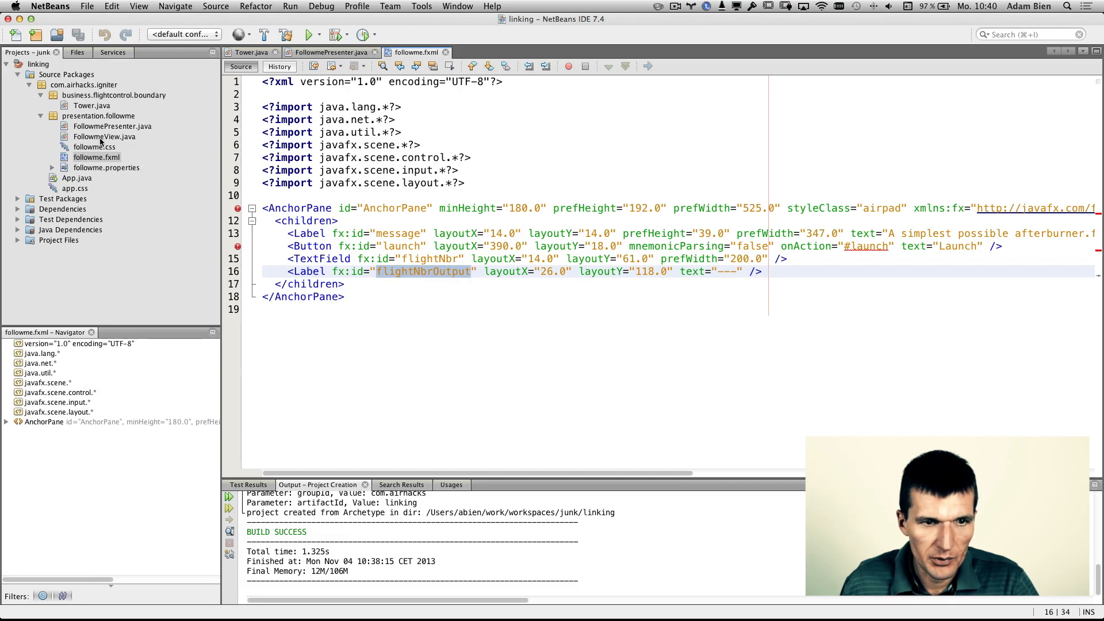
left_click(331, 52)
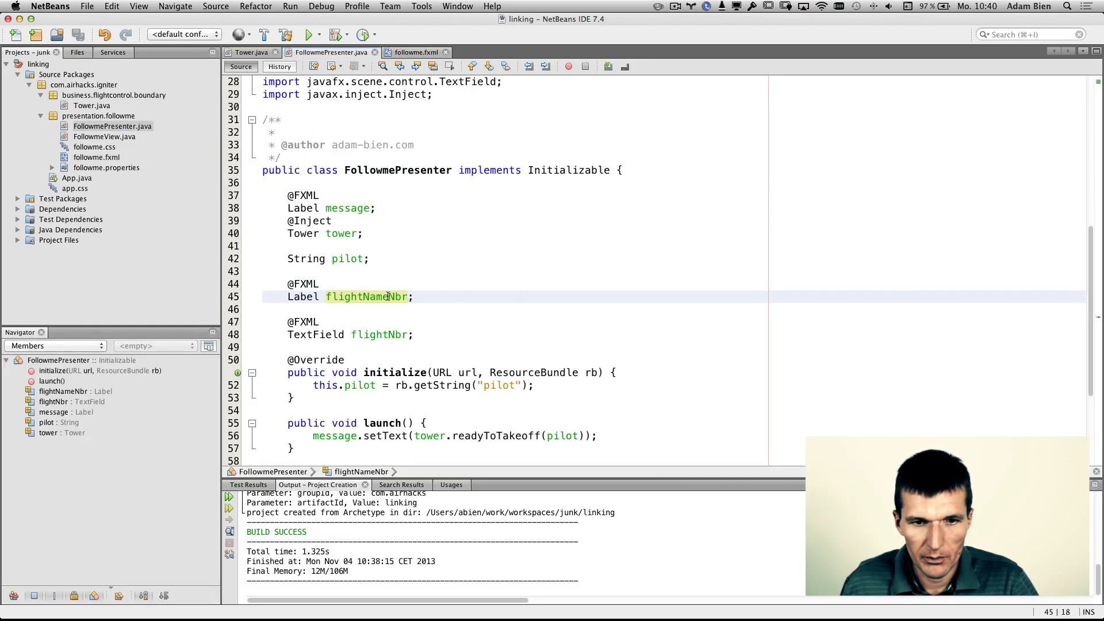
Step: Rename the label field to flightNbrOutput and begin flightNbrOutput.textProperty().bind in initialize
type("flightNbrOutput")
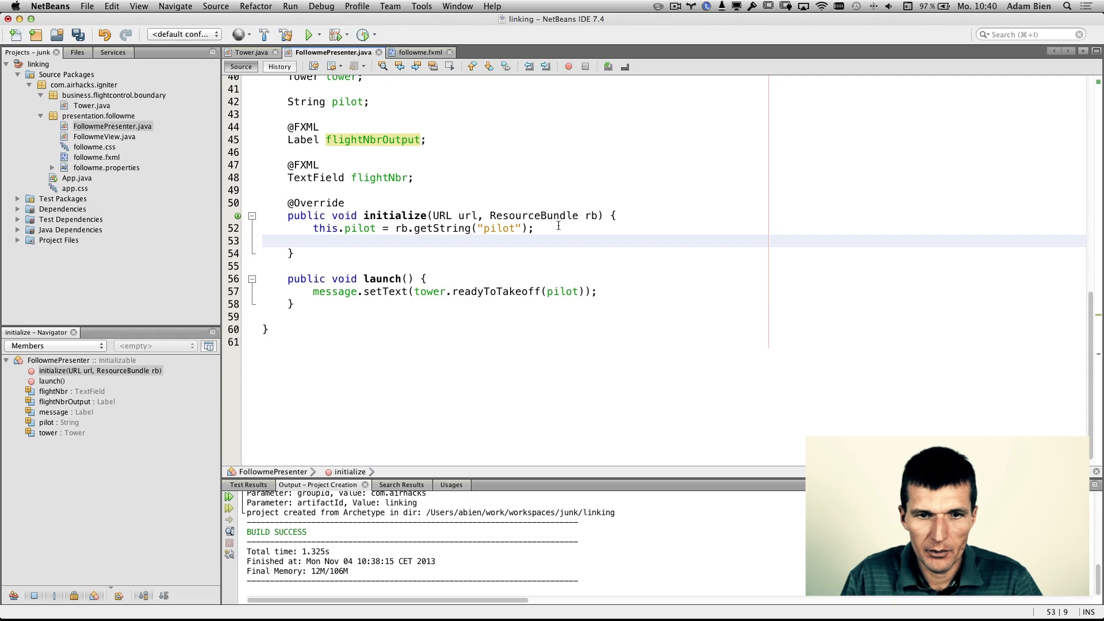
type("flightNbrOutput.")
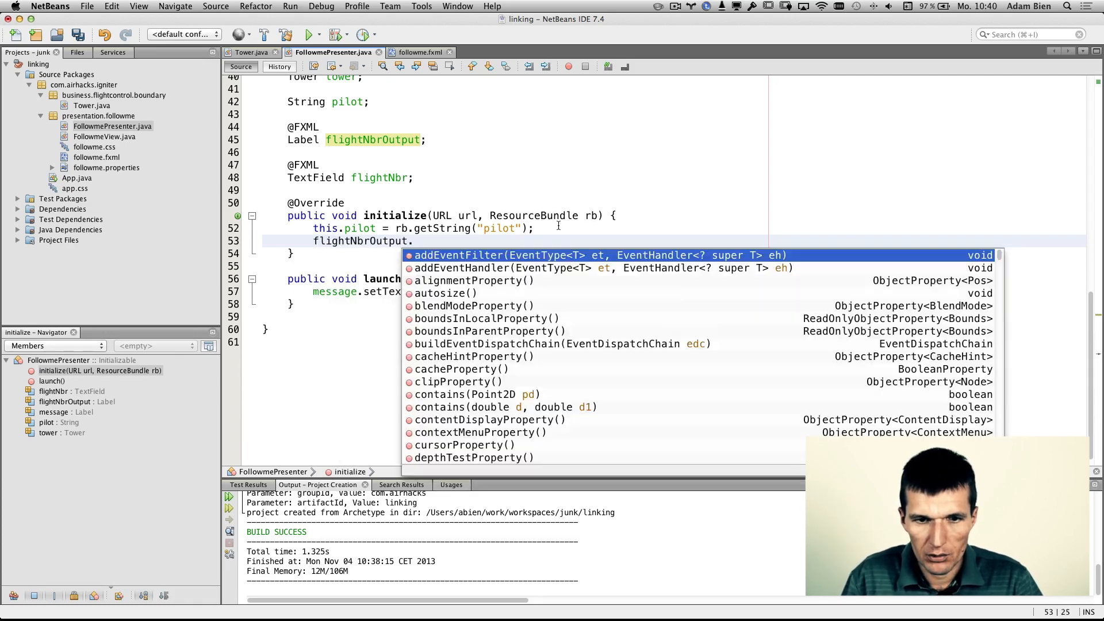
type("t")
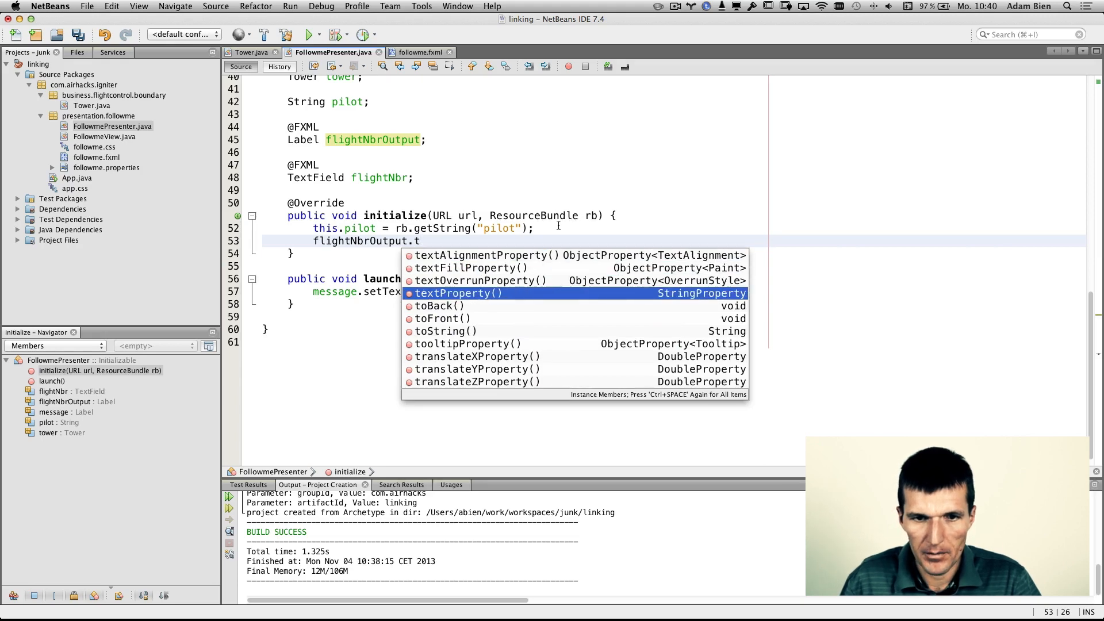
type("extProperty().bi")
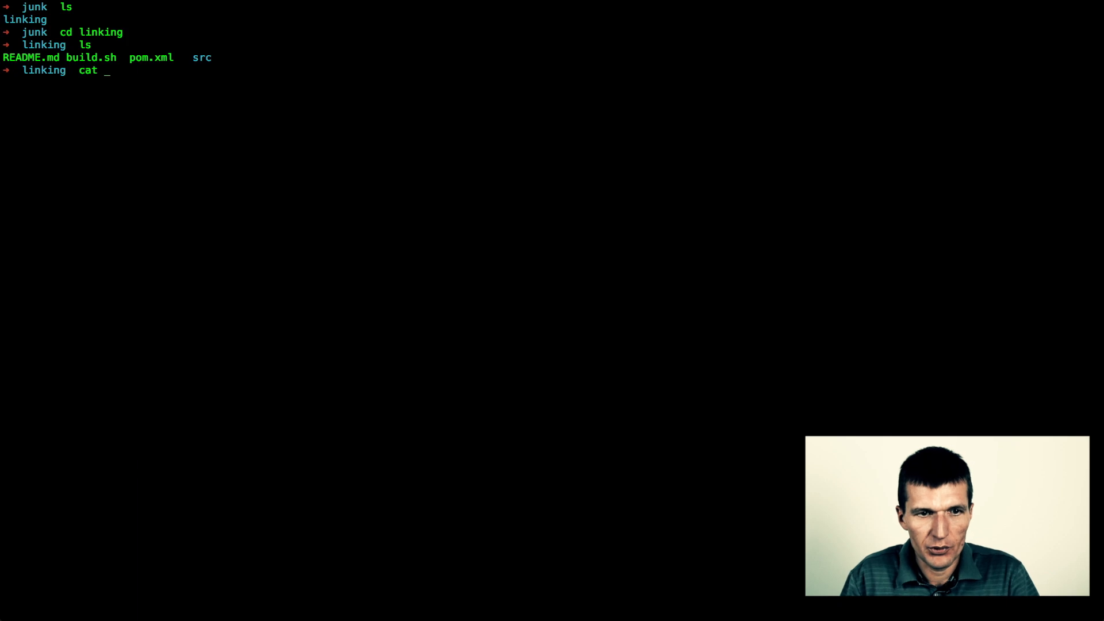
Step: Show build.sh, make it executable with chmod a+x, and run ./build.sh to build the project
type("build.sh")
type("chmod")
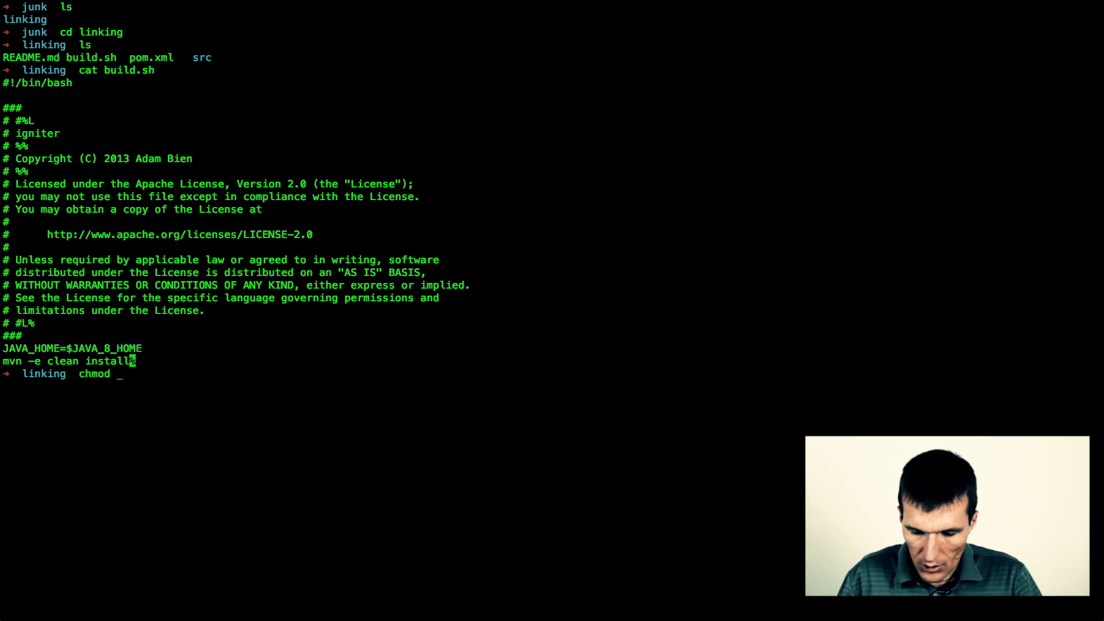
type("a+x build.sh")
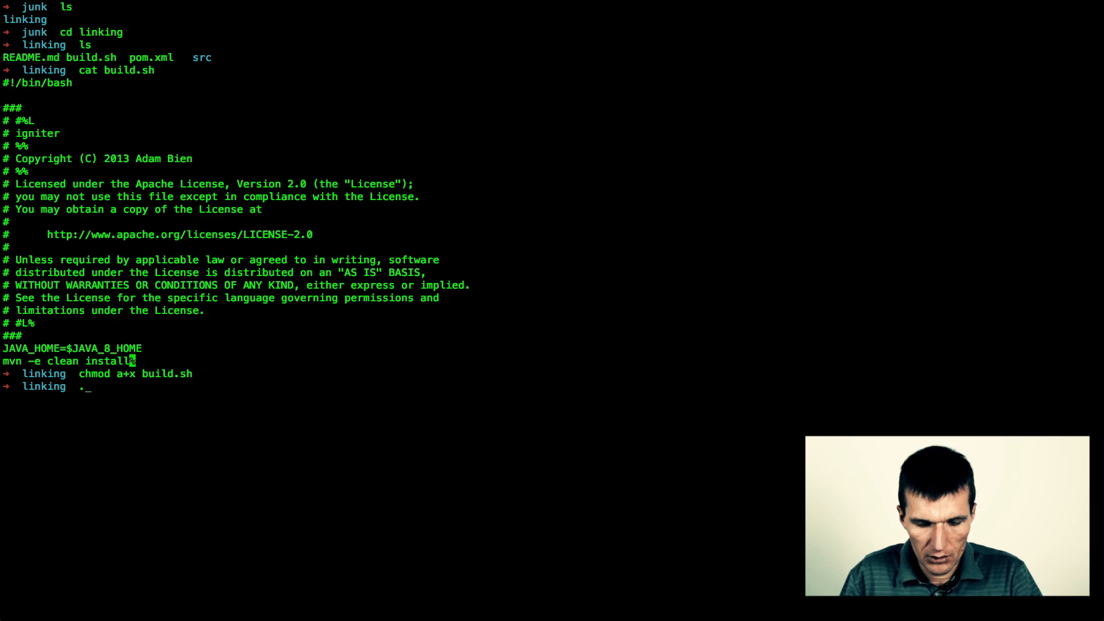
type("/build.sh")
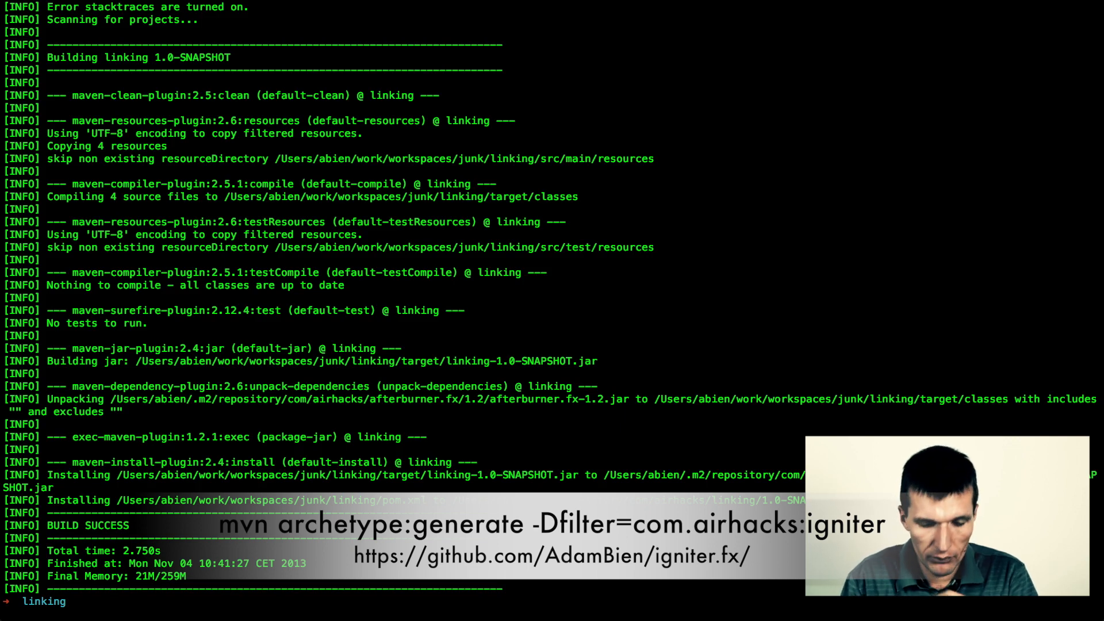
Step: Launch the built jar with j8 -jar target/linking-1.0-SNAPSHOT.jar
type("j8")
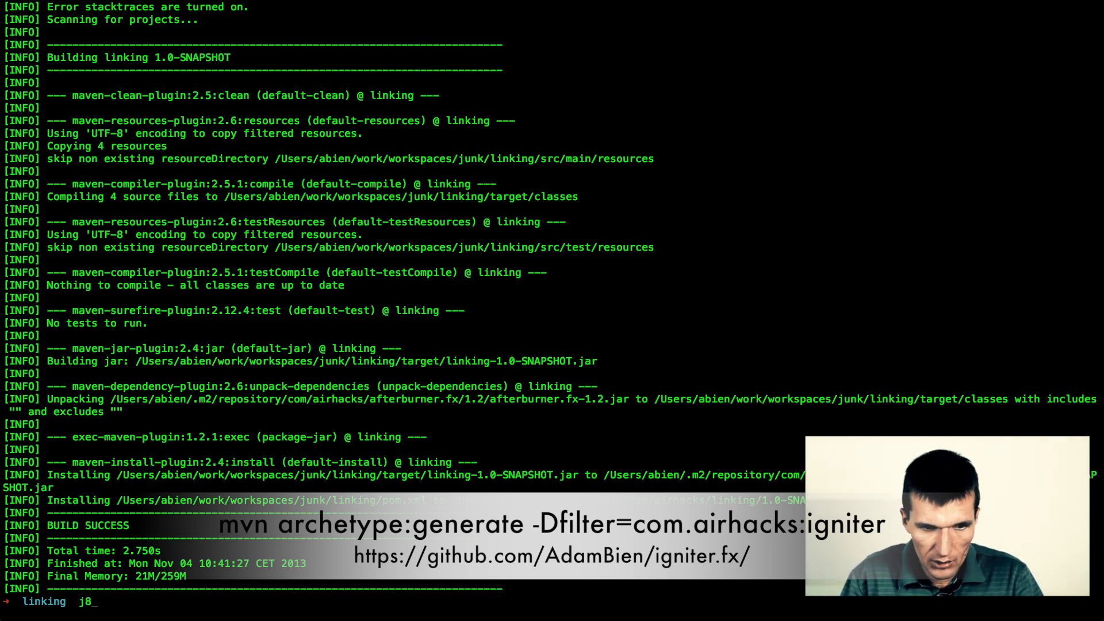
type("-jar")
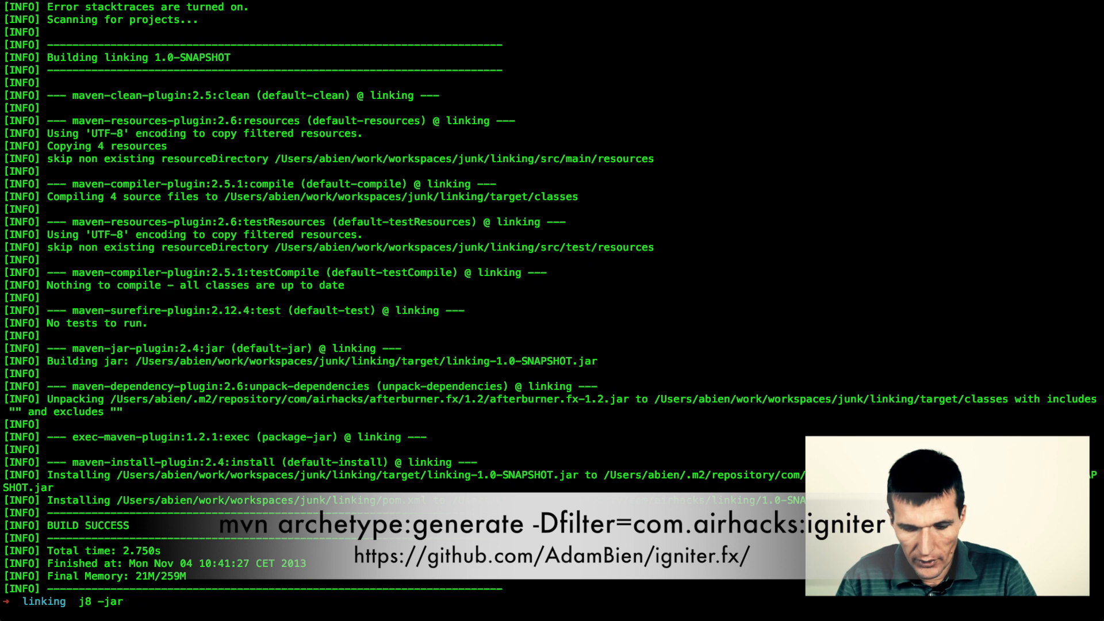
type("target/")
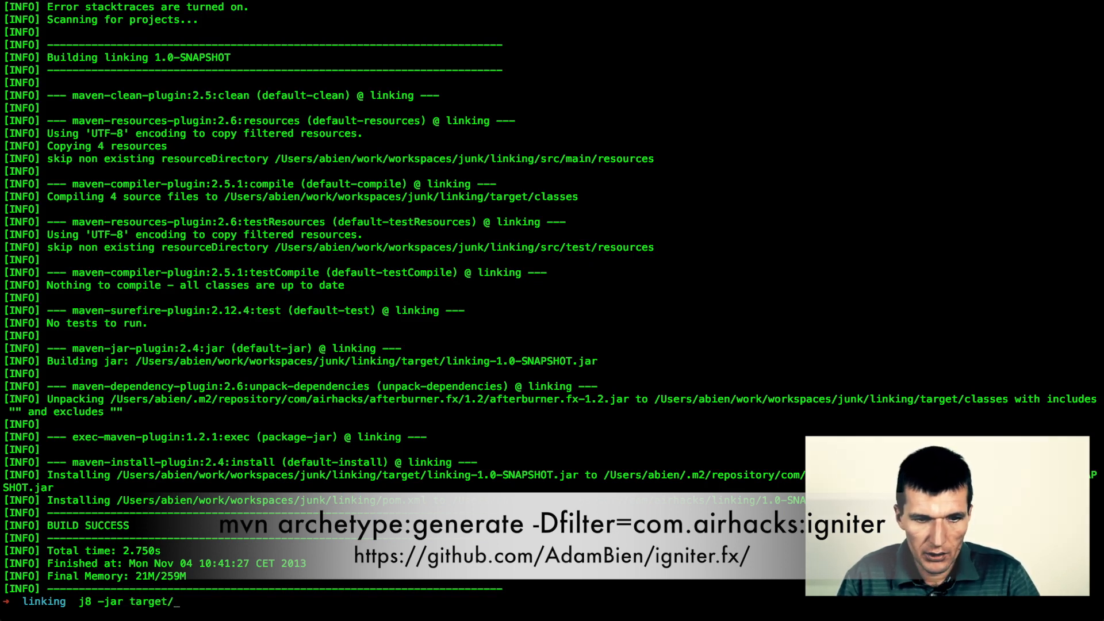
type("linking-")
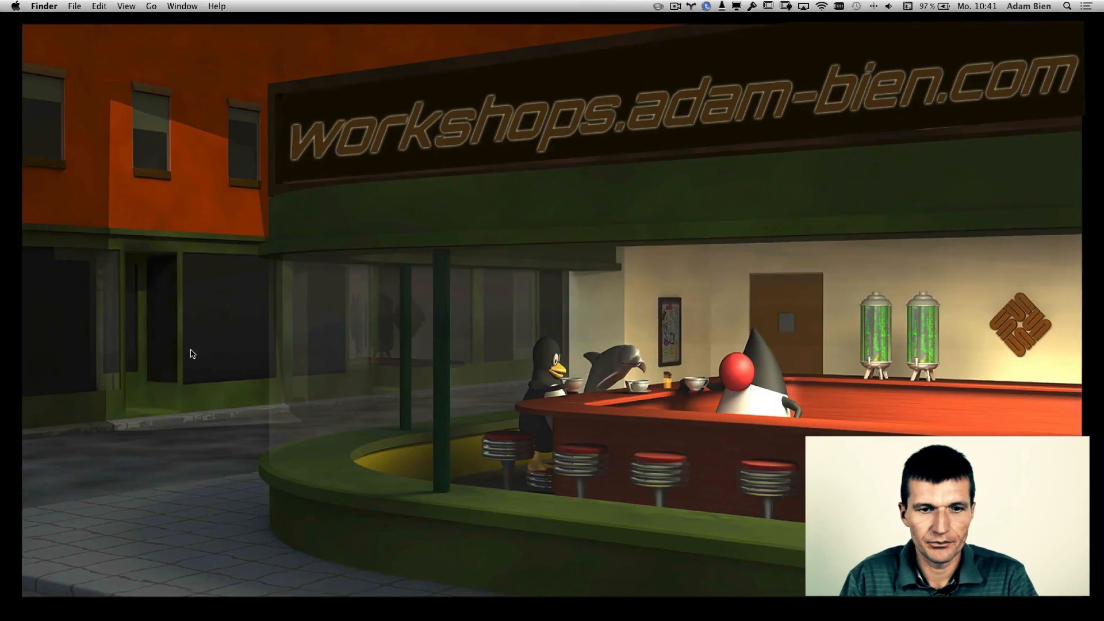
Step: Type 'as', 'asdf', 'fasdfasdf' into the flight number field and watch the label echo it live
type("as")
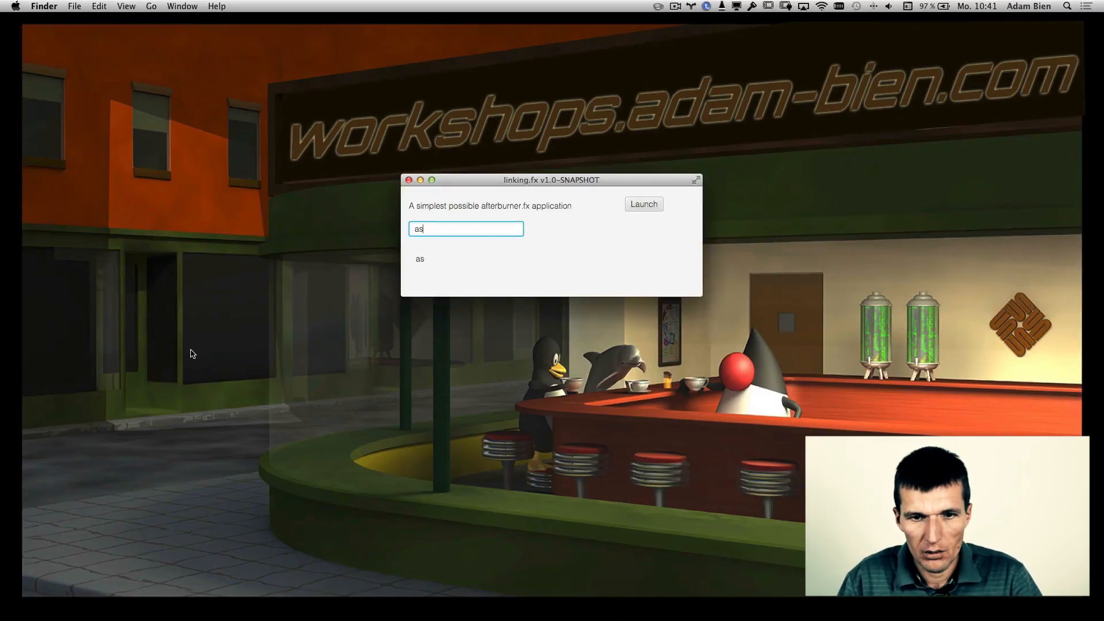
type("asdf")
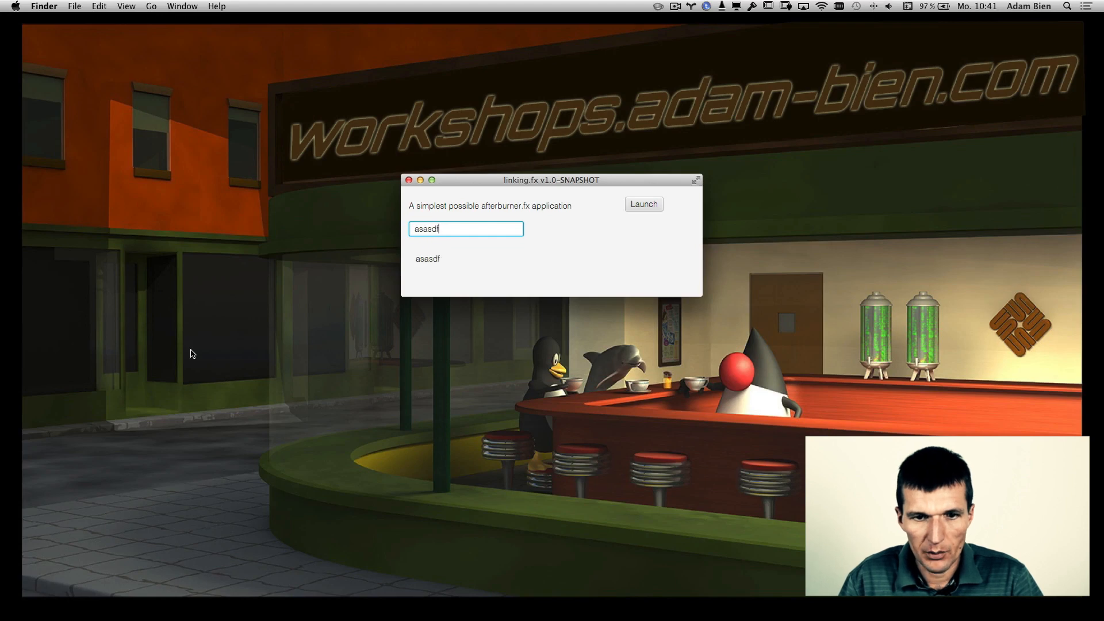
type("fasdfasdf")
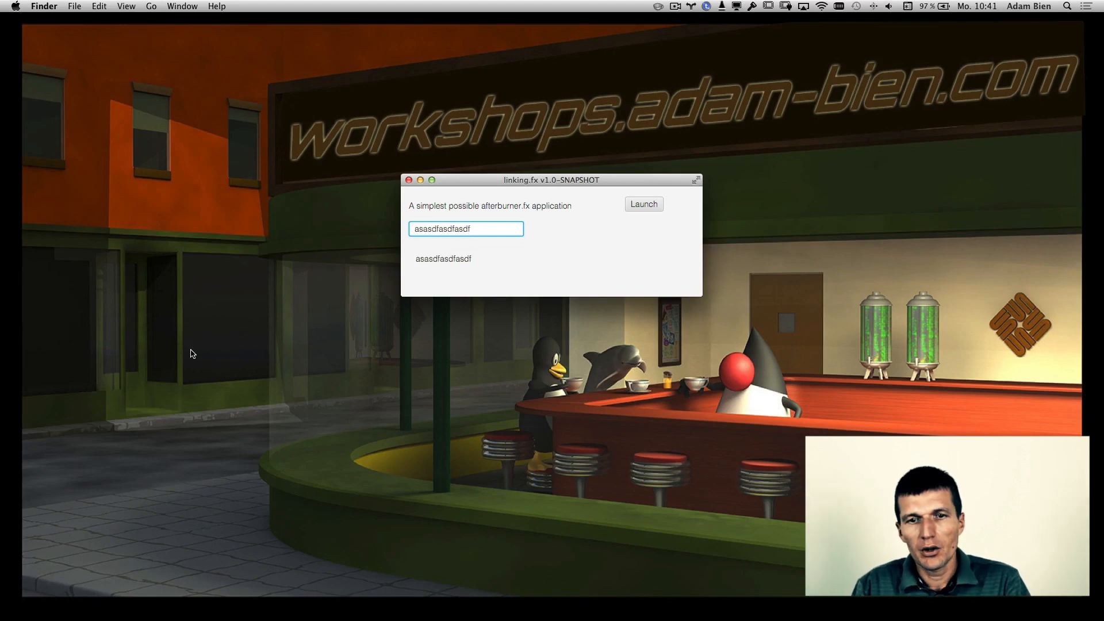